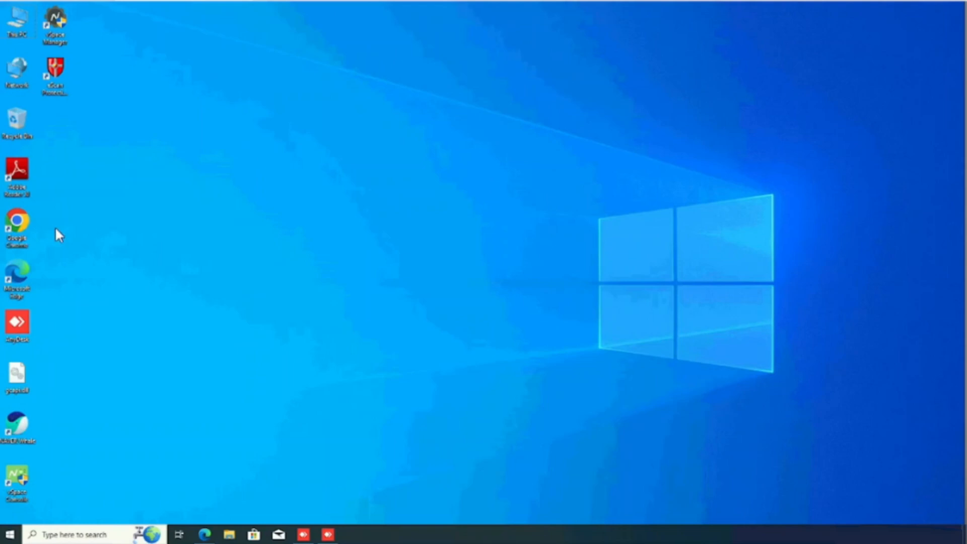
{"action": "mouse_move", "coordinate": [18, 222]}
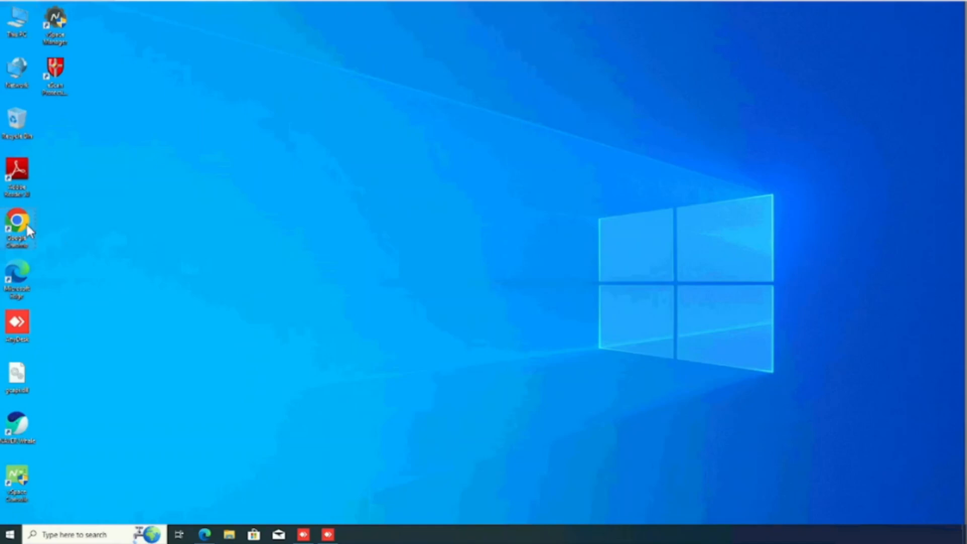
- Launch Chrome and go to the router's admin address 192.168.1.1
{"action": "double_click", "coordinate": [17, 222]}
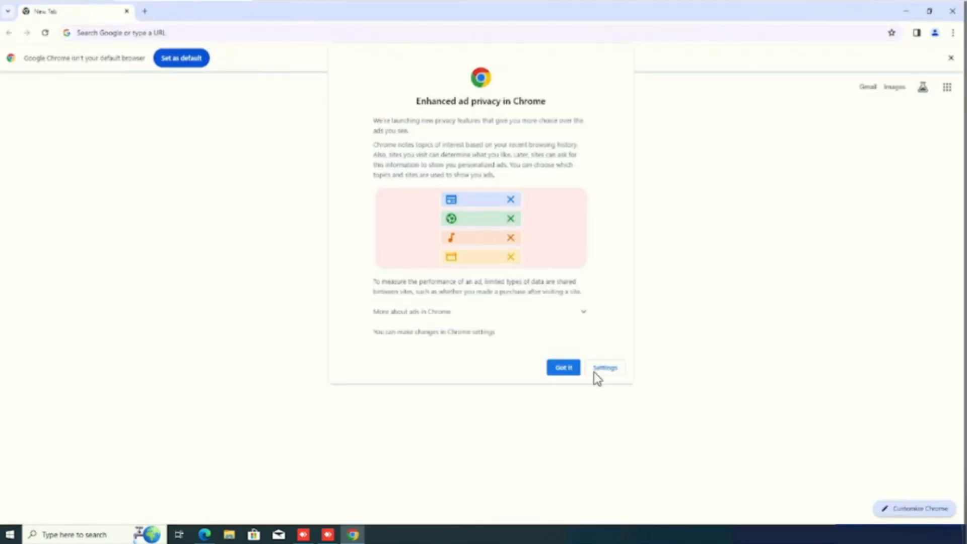
{"action": "left_click", "coordinate": [562, 367]}
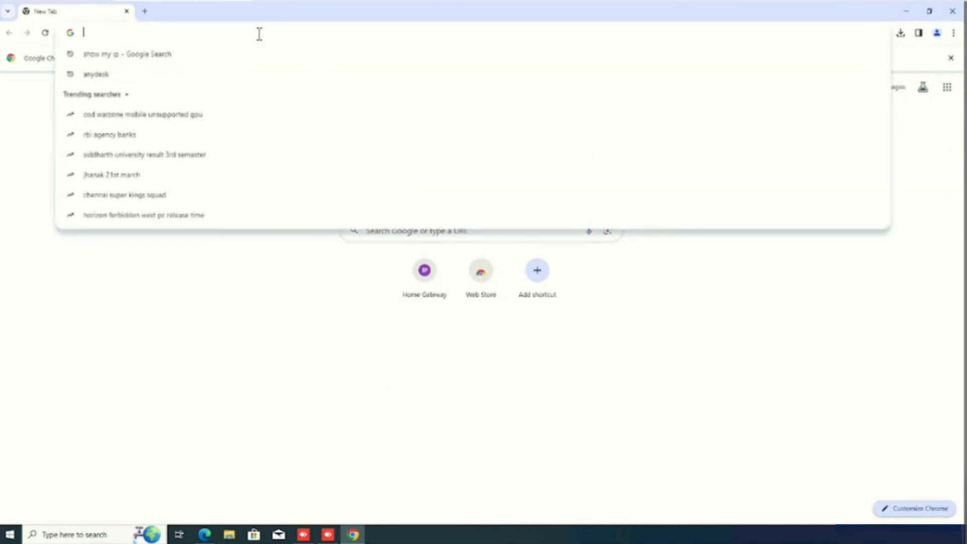
{"action": "type", "text": "192.168.1.1"}
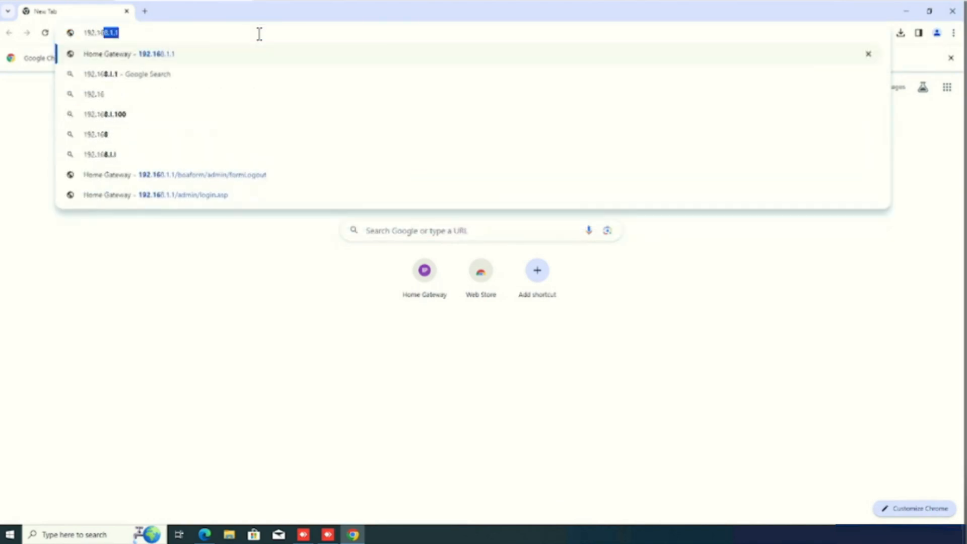
{"action": "left_click", "coordinate": [155, 195]}
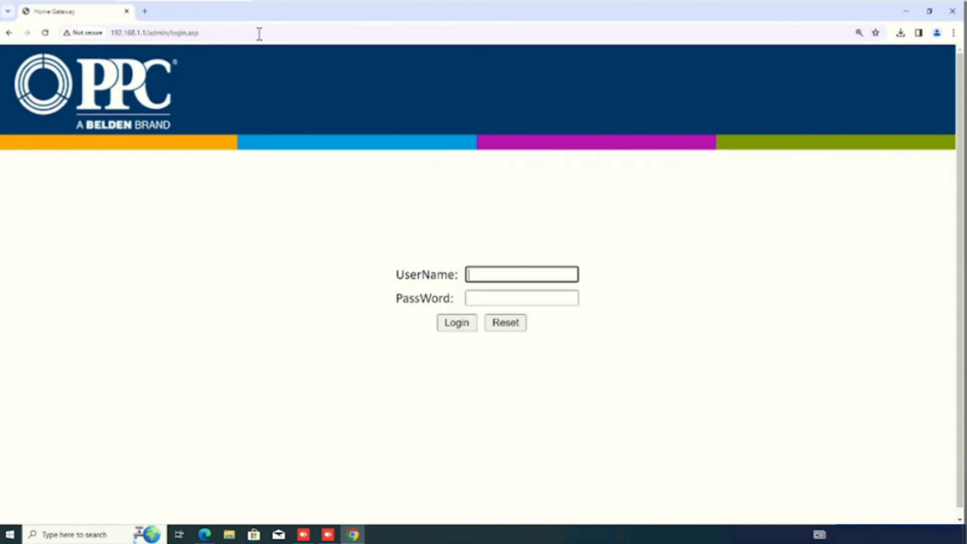
- Enter the username and password and submit the router login
{"action": "type", "text": "root"}
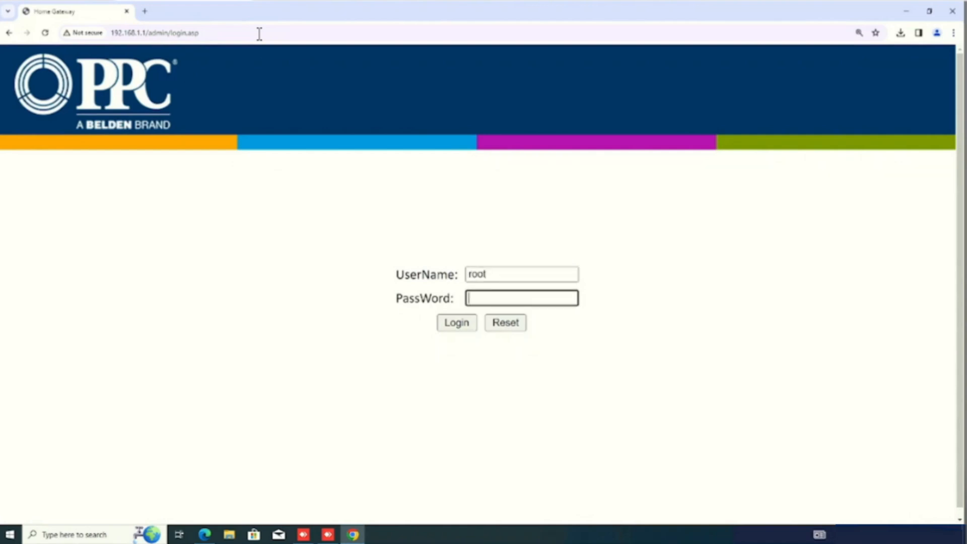
{"action": "type", "text": "•"}
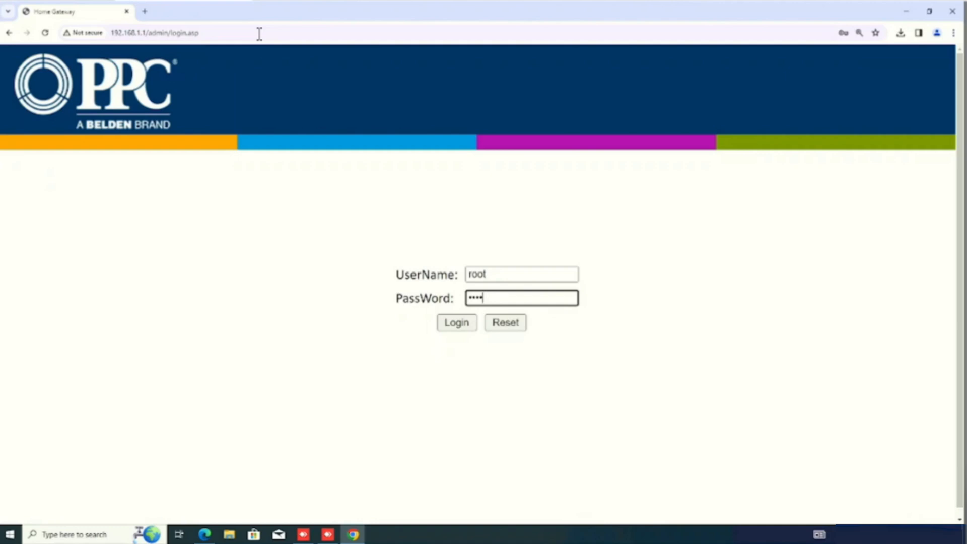
{"action": "type", "text": "**"}
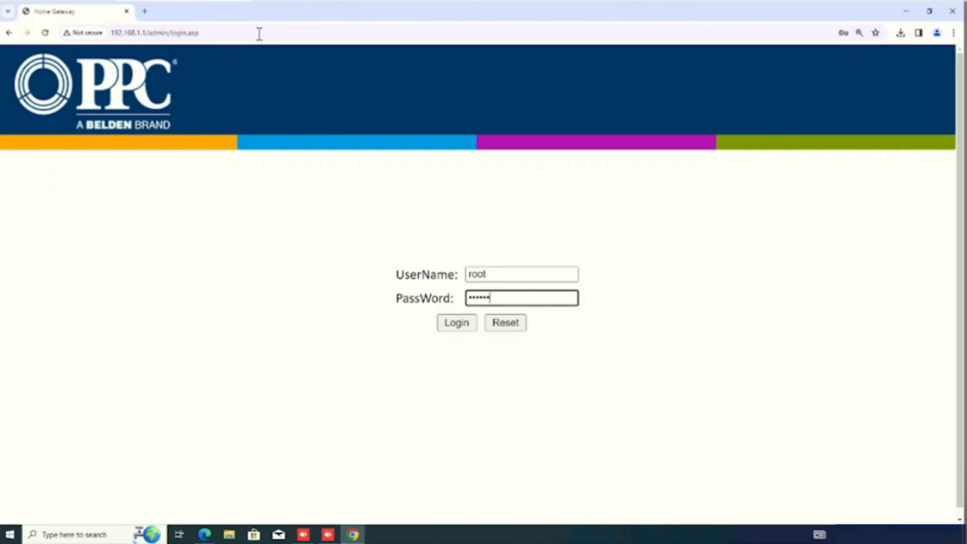
{"action": "type", "text": "•"}
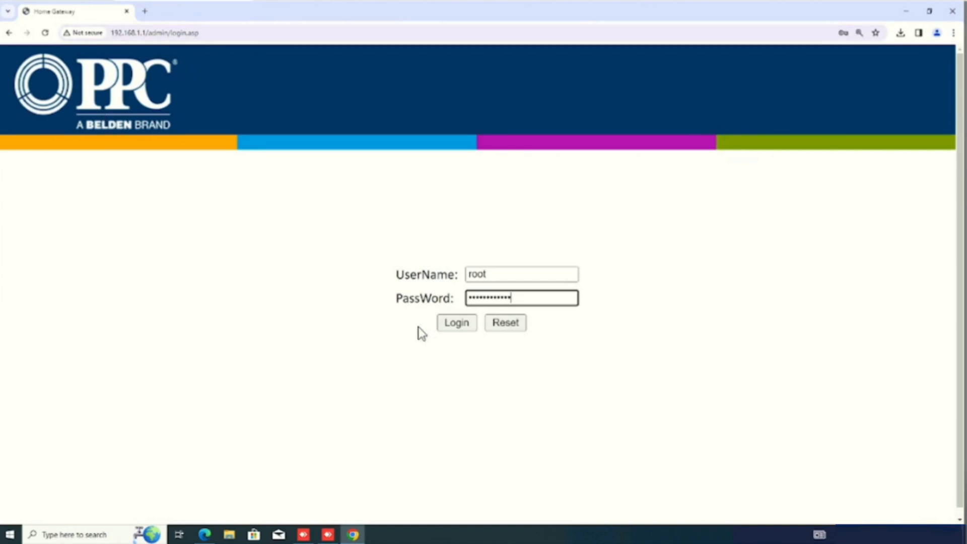
{"action": "left_click", "coordinate": [455, 323]}
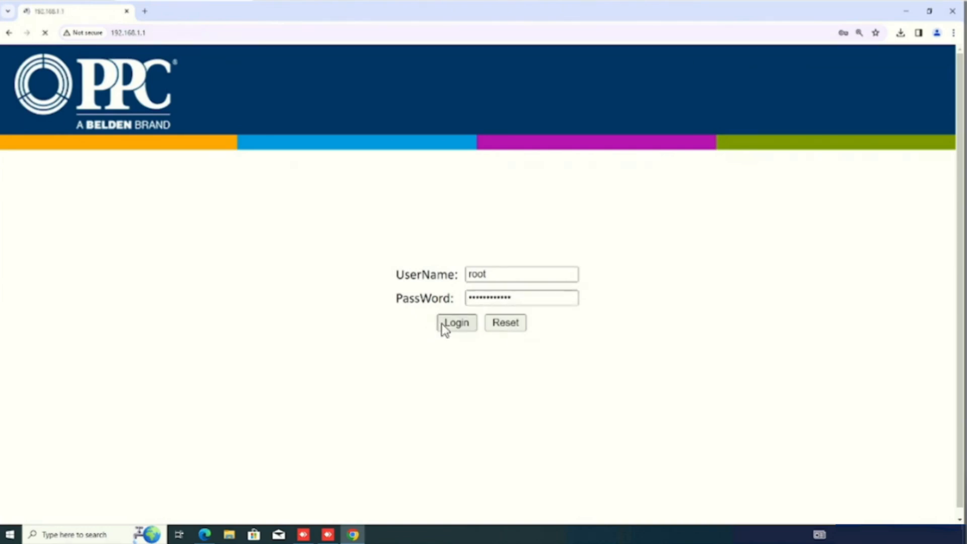
- Go to Internet > DHCP Server and bring up the reserved IP address list
{"action": "left_click", "coordinate": [456, 323]}
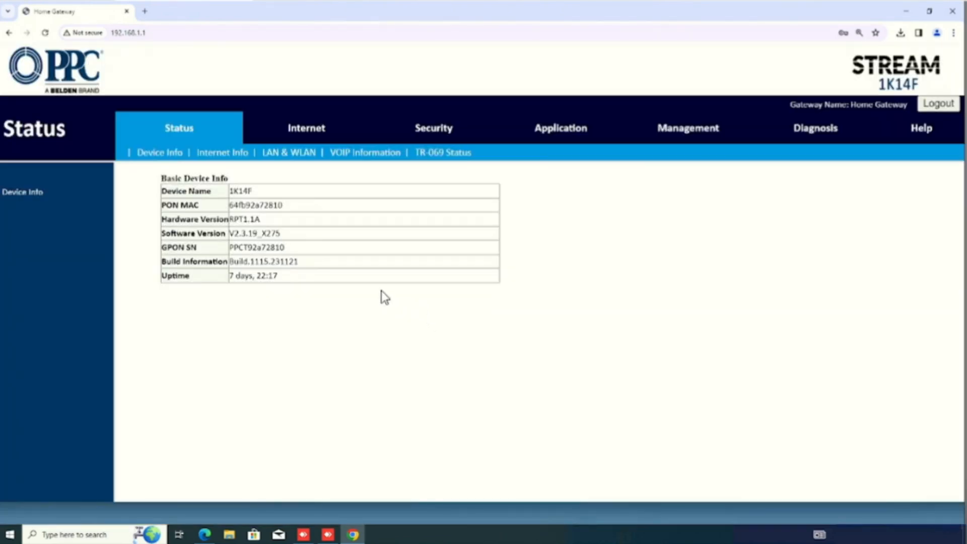
{"action": "mouse_move", "coordinate": [307, 128]}
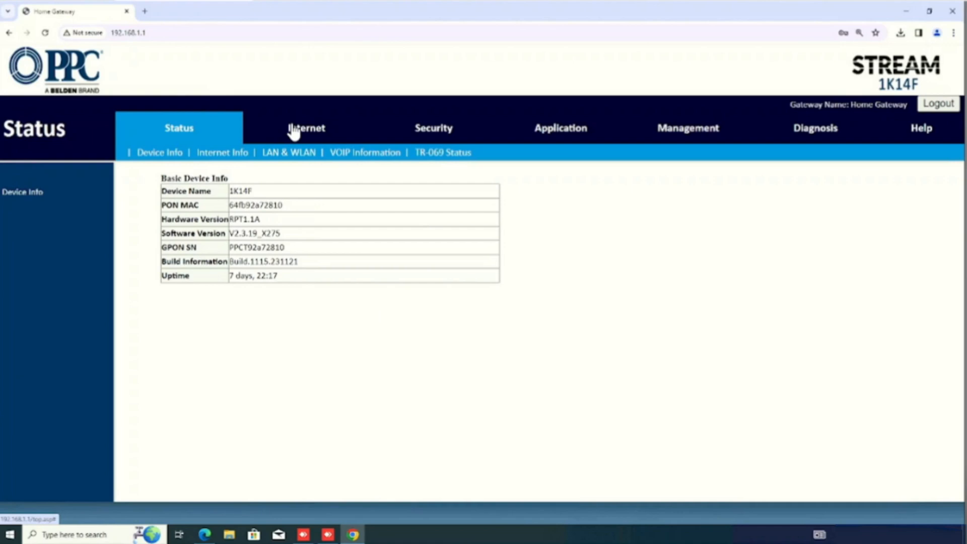
{"action": "left_click", "coordinate": [306, 128]}
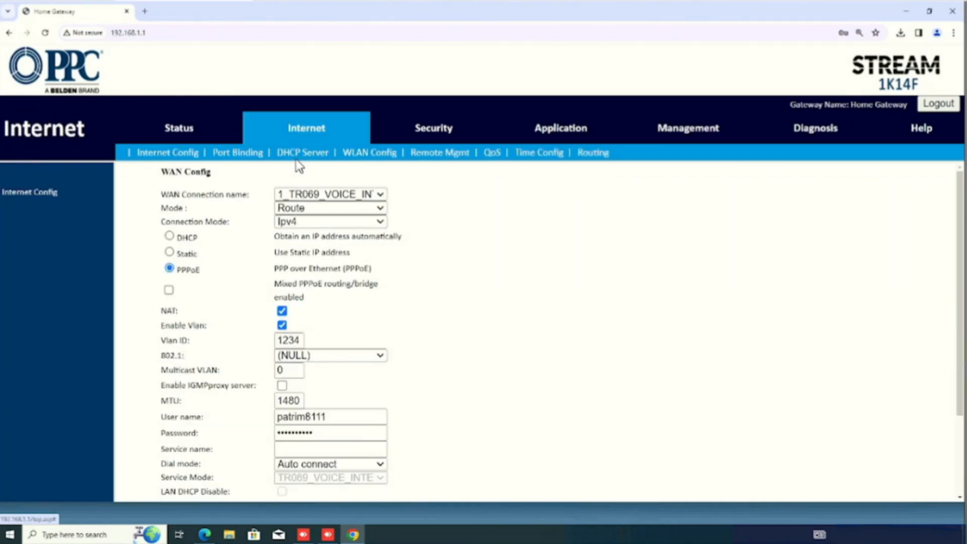
{"action": "left_click", "coordinate": [302, 153]}
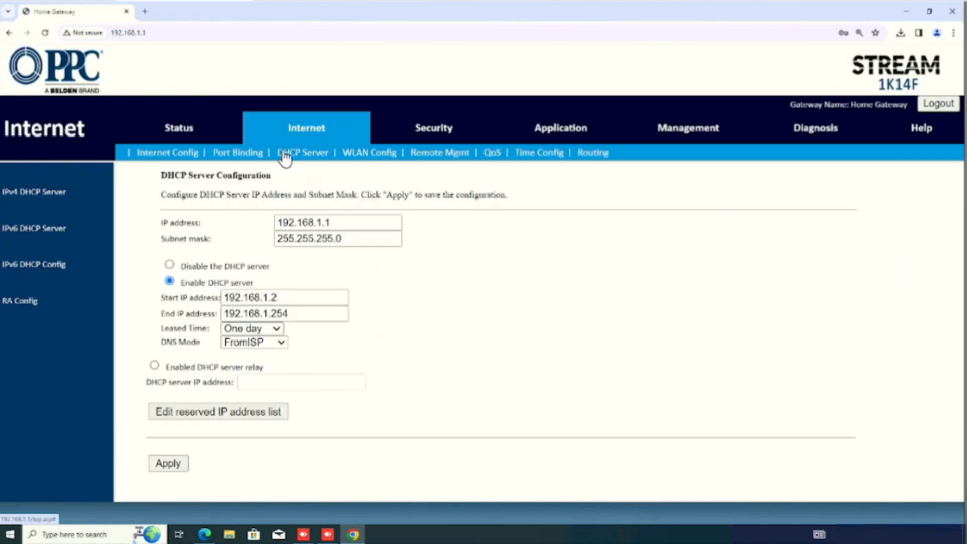
{"action": "left_click", "coordinate": [218, 411]}
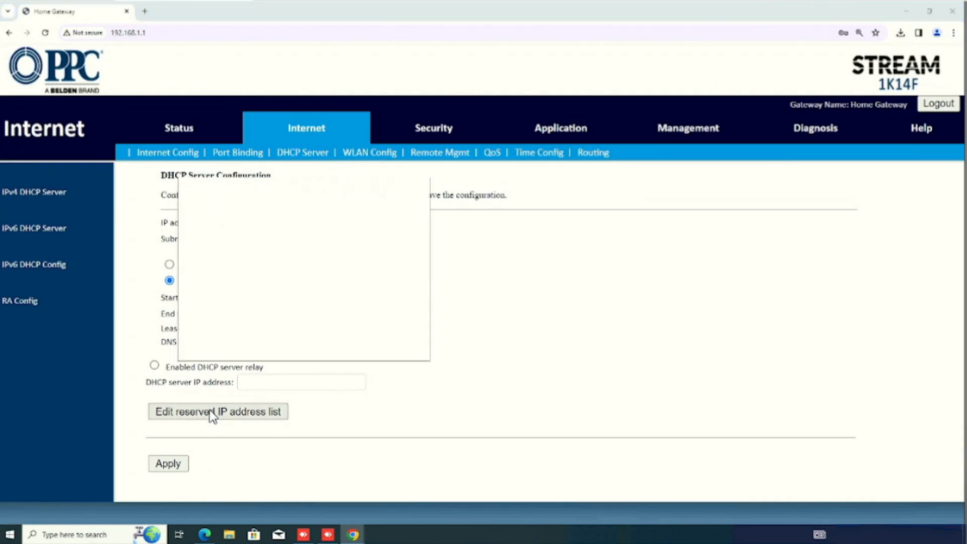
- Maximize the empty IP address Reservation popup window
{"action": "left_click", "coordinate": [218, 411]}
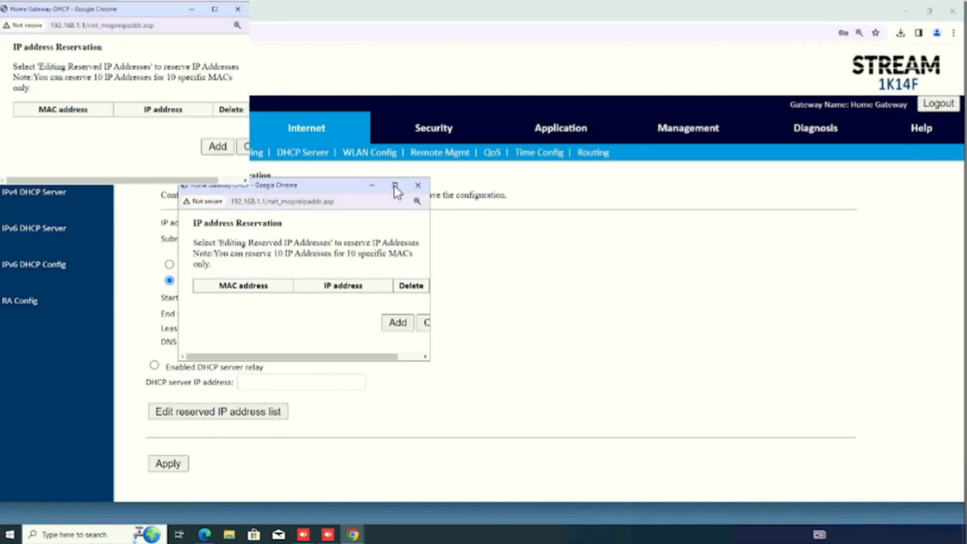
{"action": "left_click", "coordinate": [394, 185]}
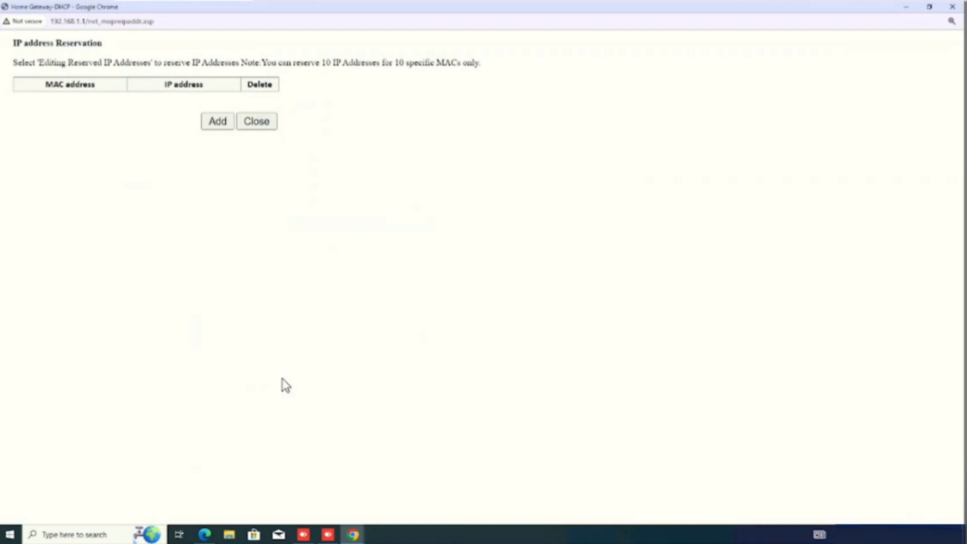
{"action": "mouse_move", "coordinate": [345, 462]}
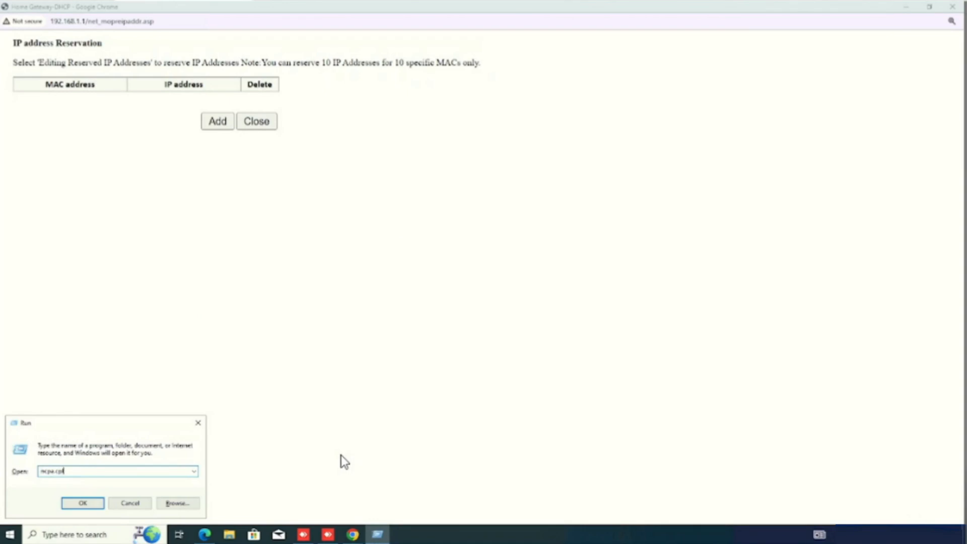
- Check the network adapter details and MAC address via Command Prompt, then return to the reservation window
{"action": "left_click", "coordinate": [82, 503]}
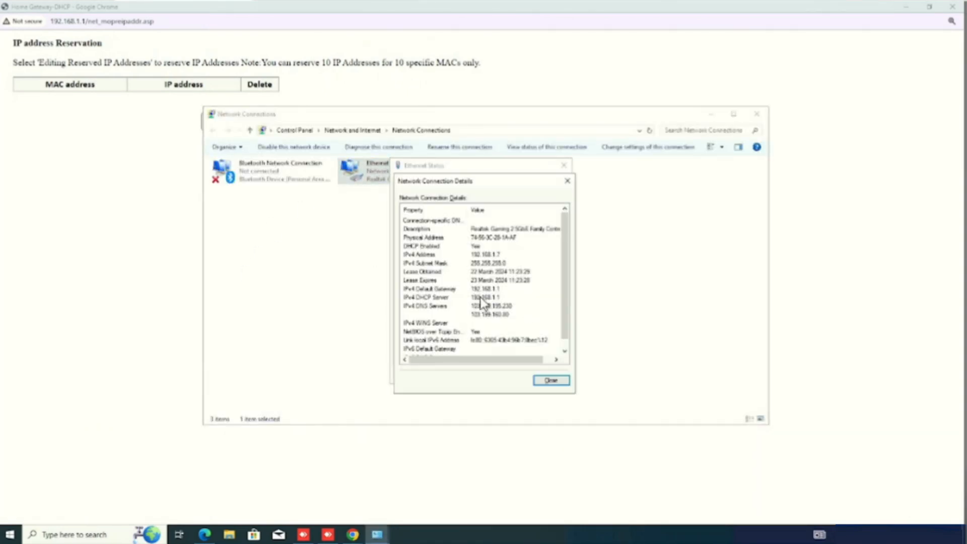
{"action": "left_click", "coordinate": [550, 380]}
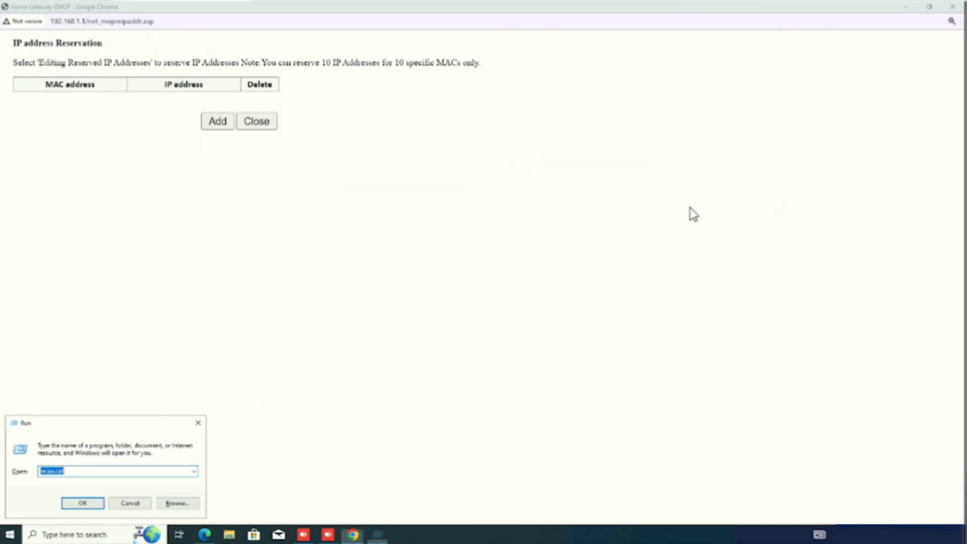
{"action": "left_click", "coordinate": [83, 503]}
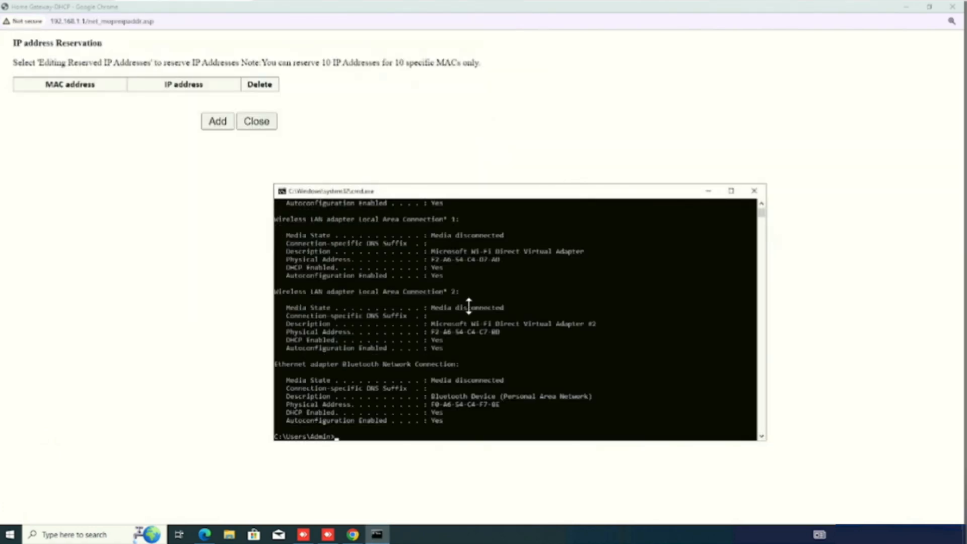
{"action": "scroll", "scroll_direction": "up", "scroll_amount": 3}
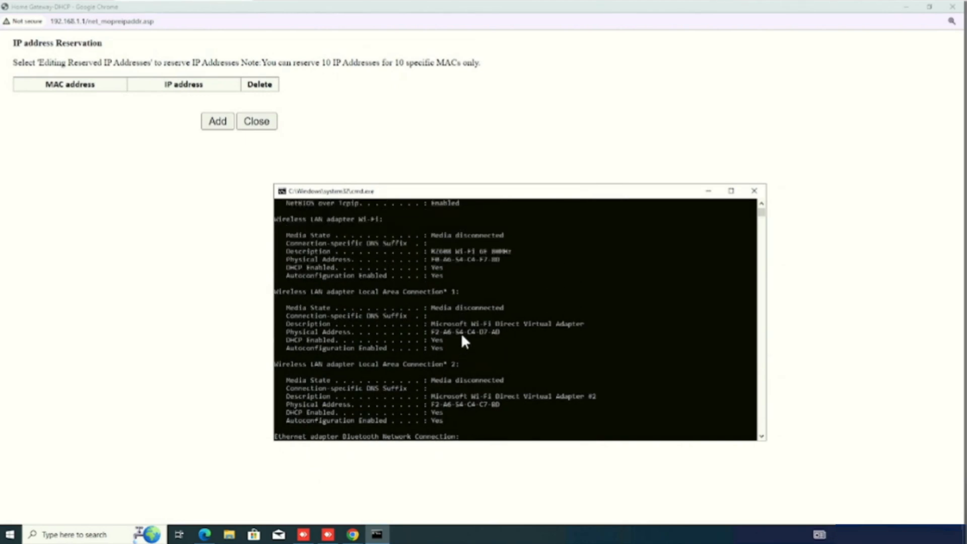
{"action": "scroll", "scroll_direction": "up", "scroll_amount": 3}
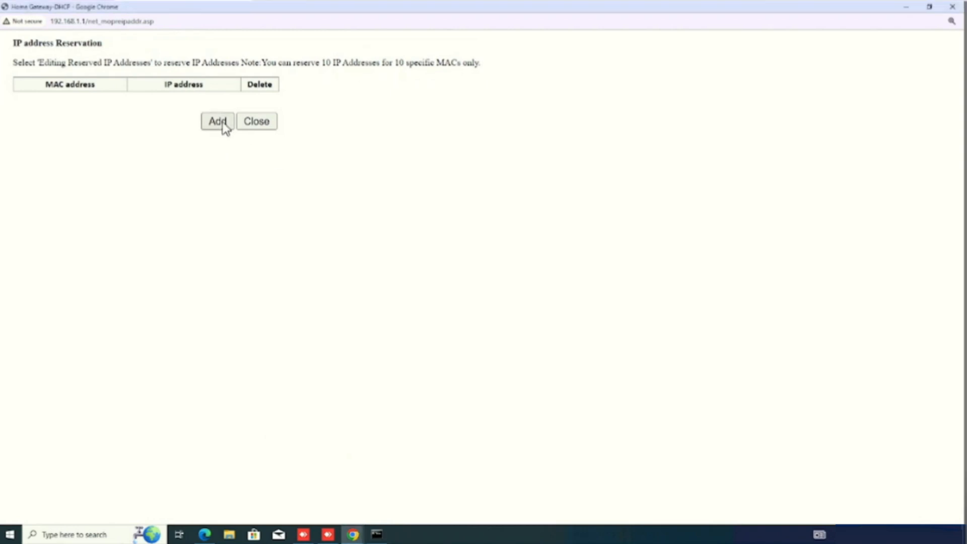
- Add a reservation mapping MAC 74-56-3C-28-1A-AF to 192.168.1.7 and confirm it
{"action": "left_click", "coordinate": [217, 121]}
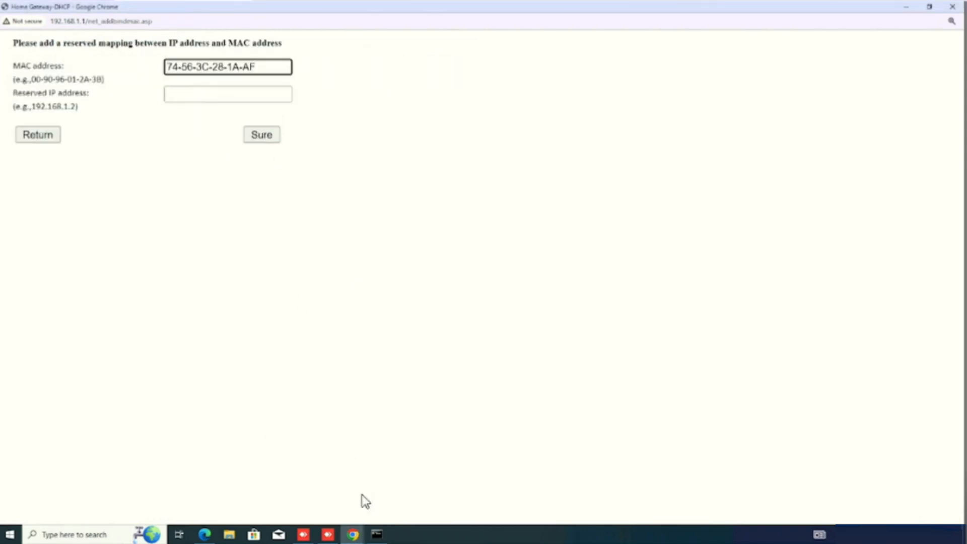
{"action": "left_click", "coordinate": [376, 535]}
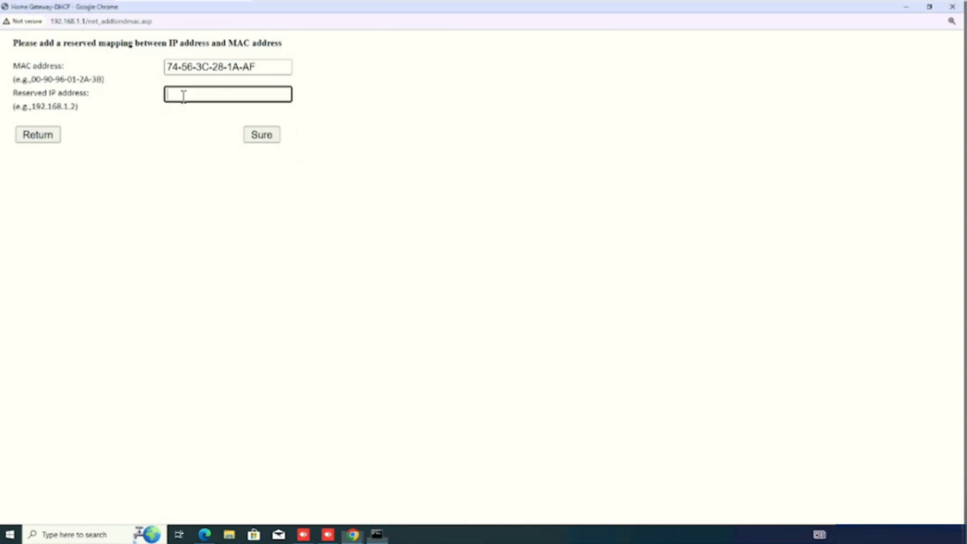
{"action": "type", "text": "192.168.1.7"}
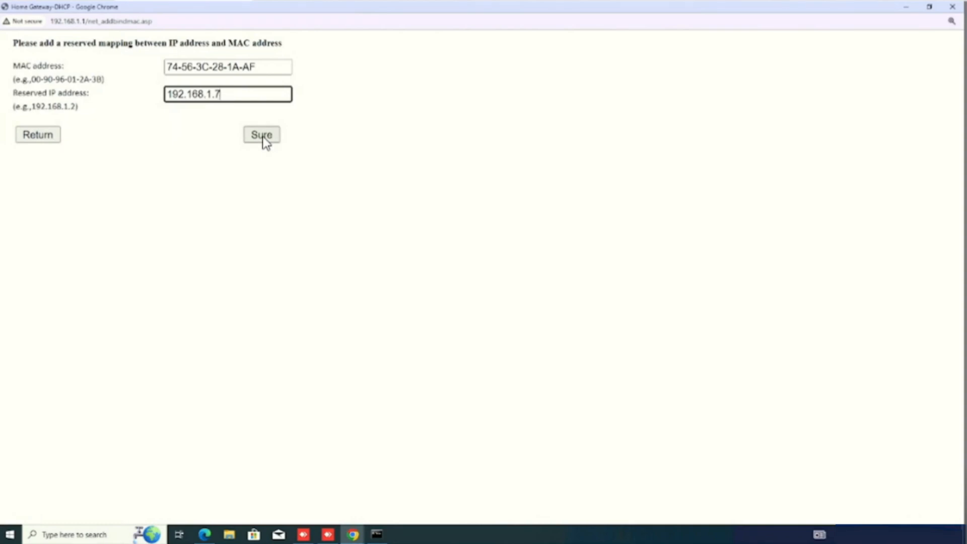
{"action": "left_click", "coordinate": [261, 135]}
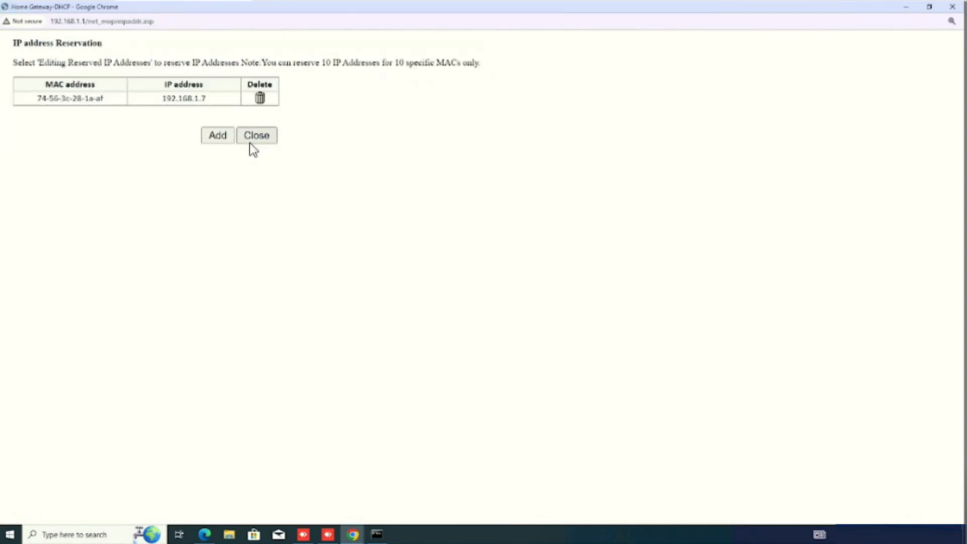
- Close and reopen the reservation list to verify the new entry, then close it
{"action": "left_click", "coordinate": [256, 135]}
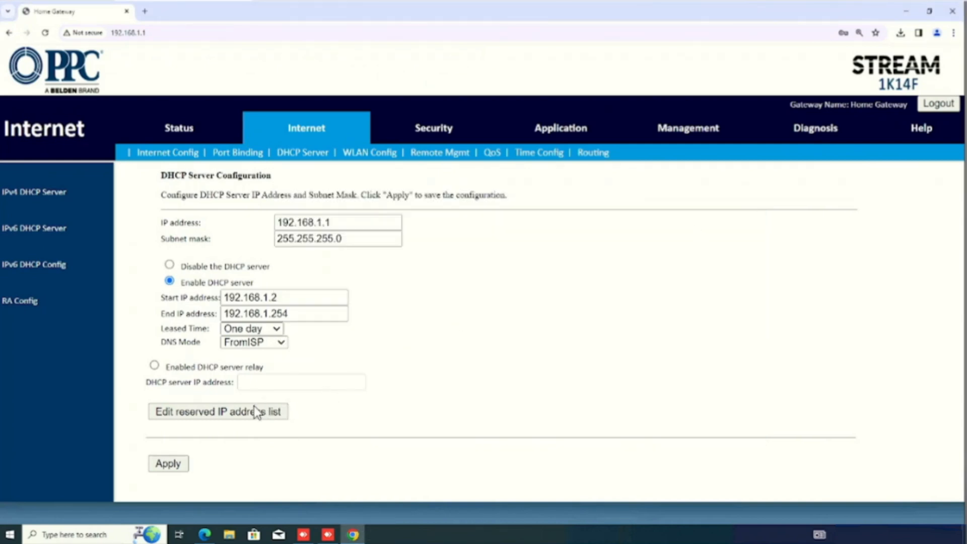
{"action": "left_click", "coordinate": [218, 411]}
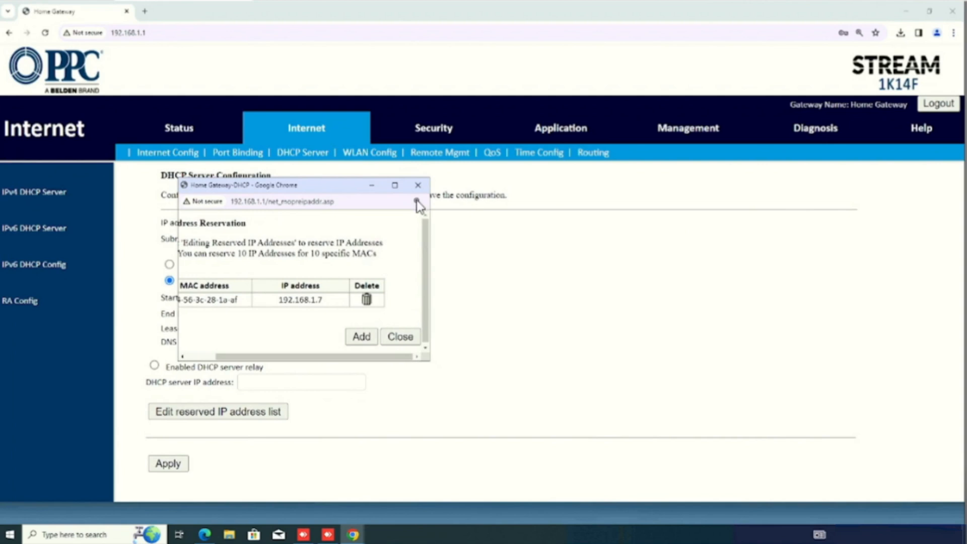
{"action": "left_click", "coordinate": [563, 128]}
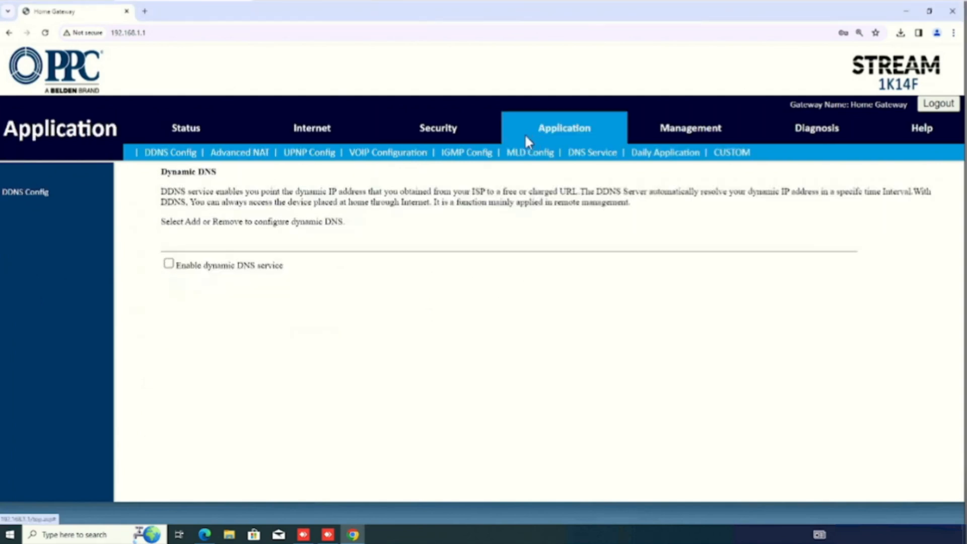
{"action": "mouse_move", "coordinate": [494, 368]}
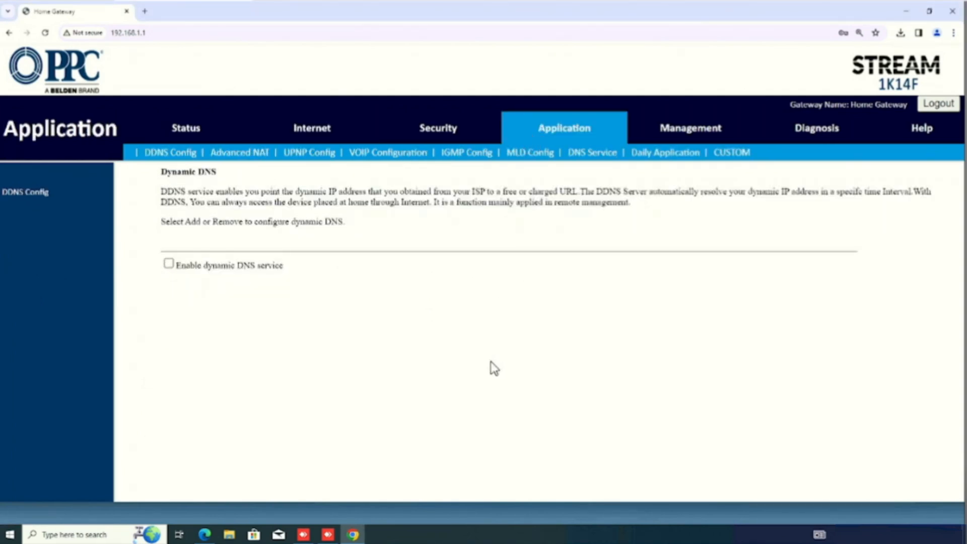
- Go to Application > Advanced NAT > DMZ Config
{"action": "left_click", "coordinate": [240, 152]}
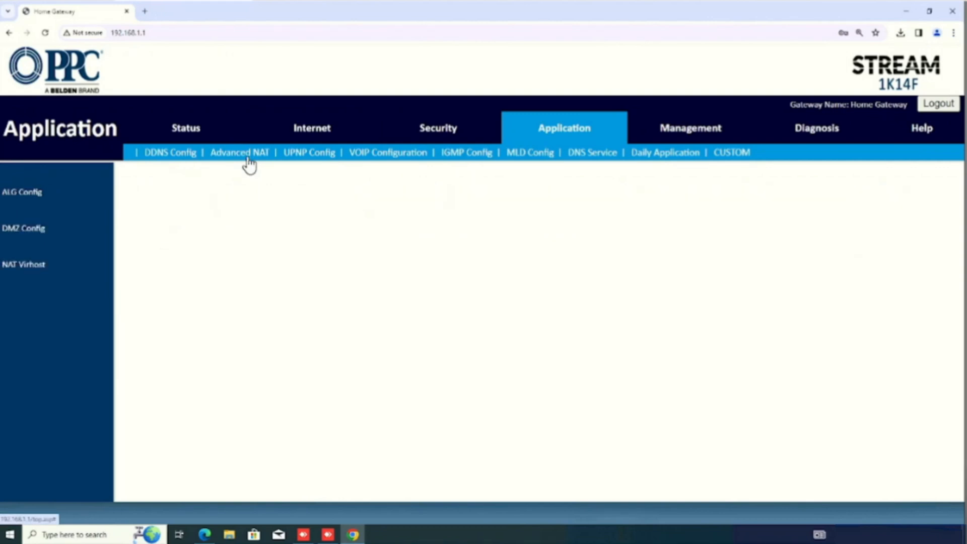
{"action": "left_click", "coordinate": [21, 192]}
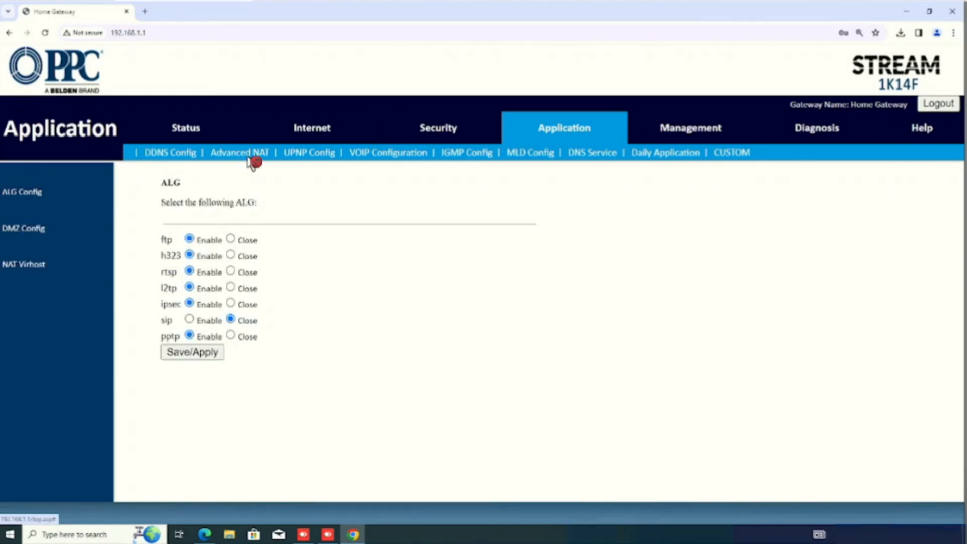
{"action": "mouse_move", "coordinate": [25, 229]}
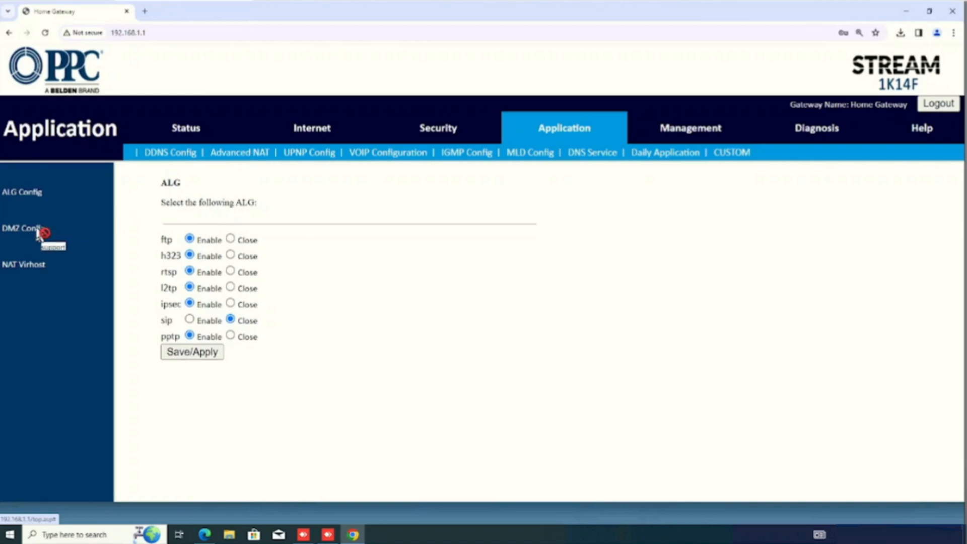
{"action": "left_click", "coordinate": [23, 228]}
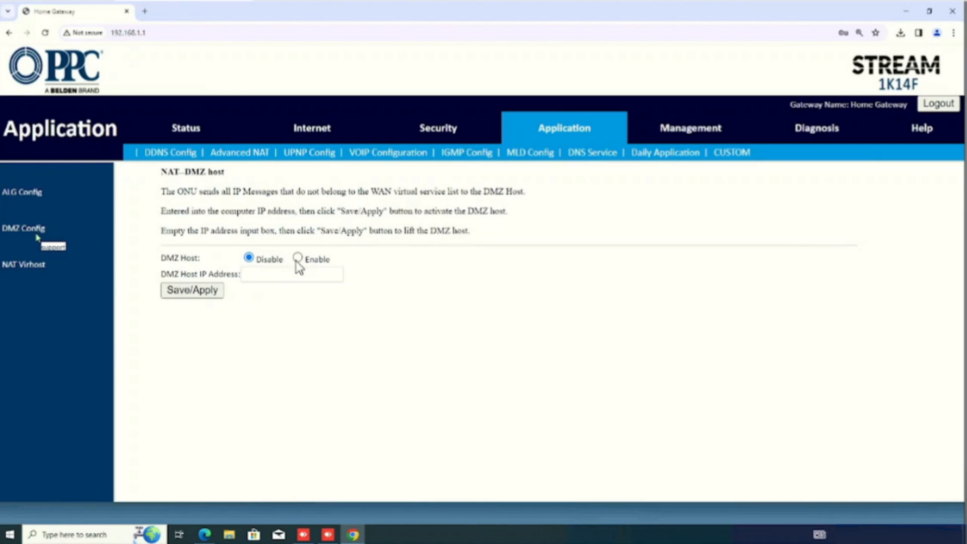
- Enable DMZ with host IP 192.168.1.7 and save/apply the setting
{"action": "left_click", "coordinate": [297, 258]}
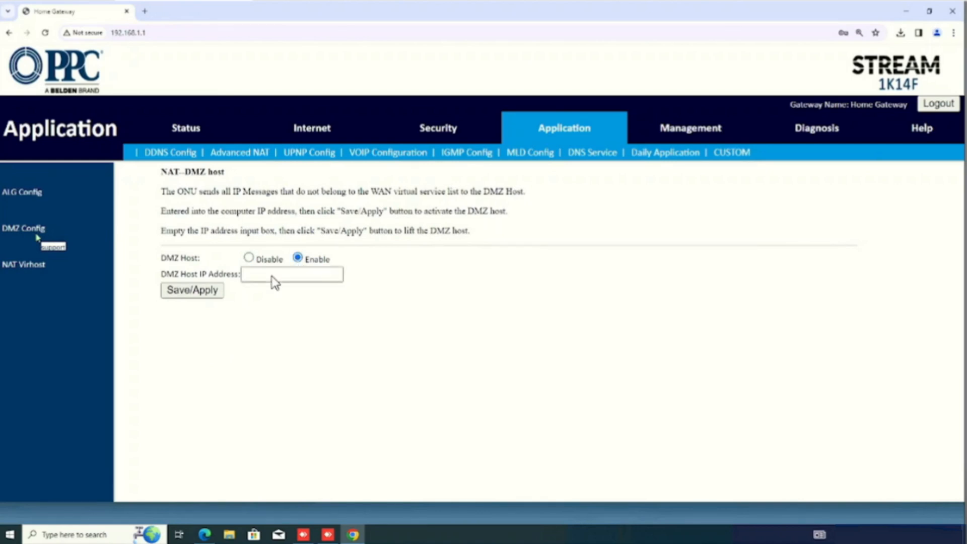
{"action": "type", "text": "192.168.1."}
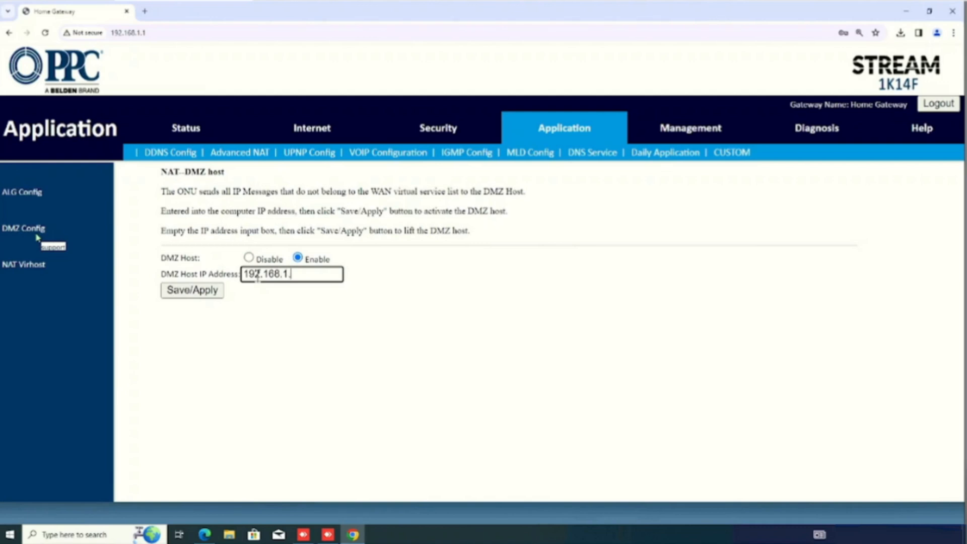
{"action": "type", "text": "7"}
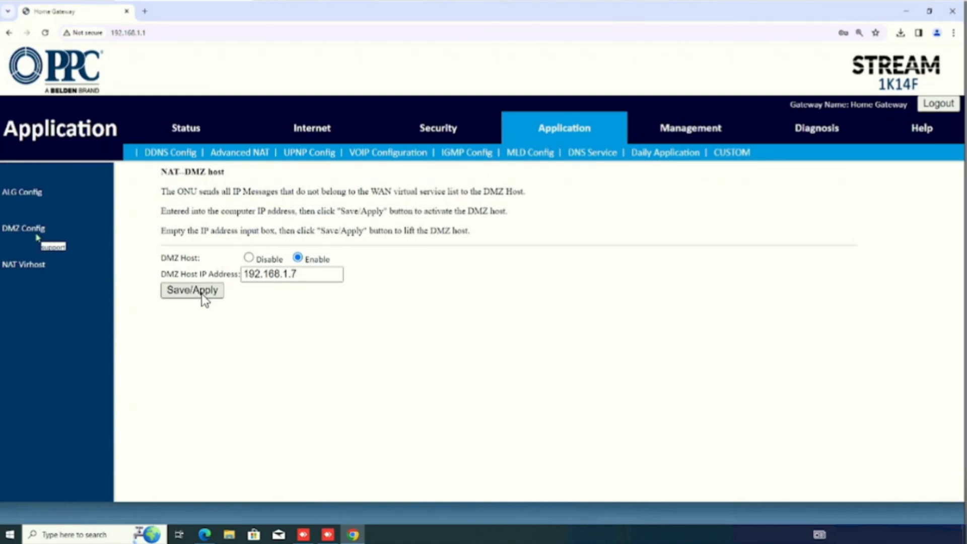
{"action": "left_click", "coordinate": [291, 274]}
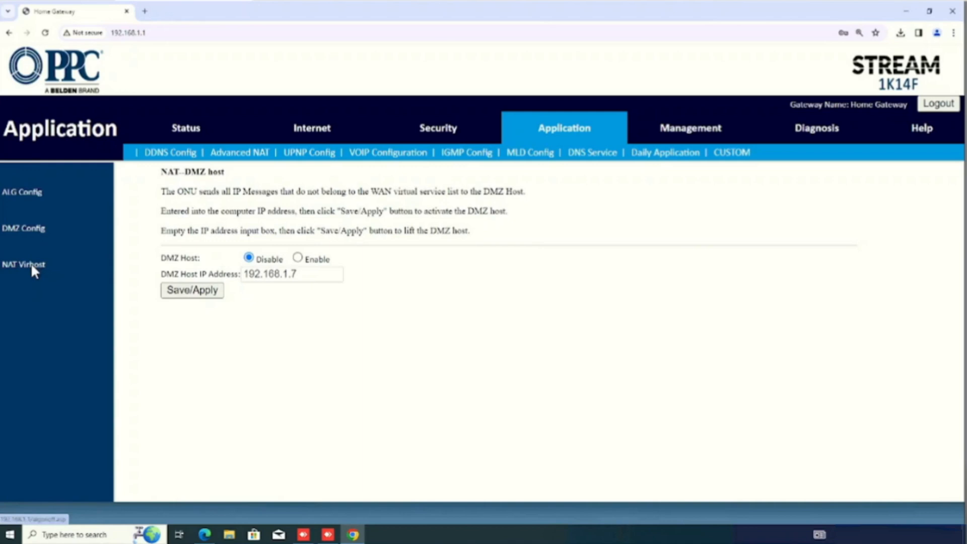
- Add a new NAT Virhost rule with server IP 192.168.1.7 and view the predefined services
{"action": "left_click", "coordinate": [24, 265]}
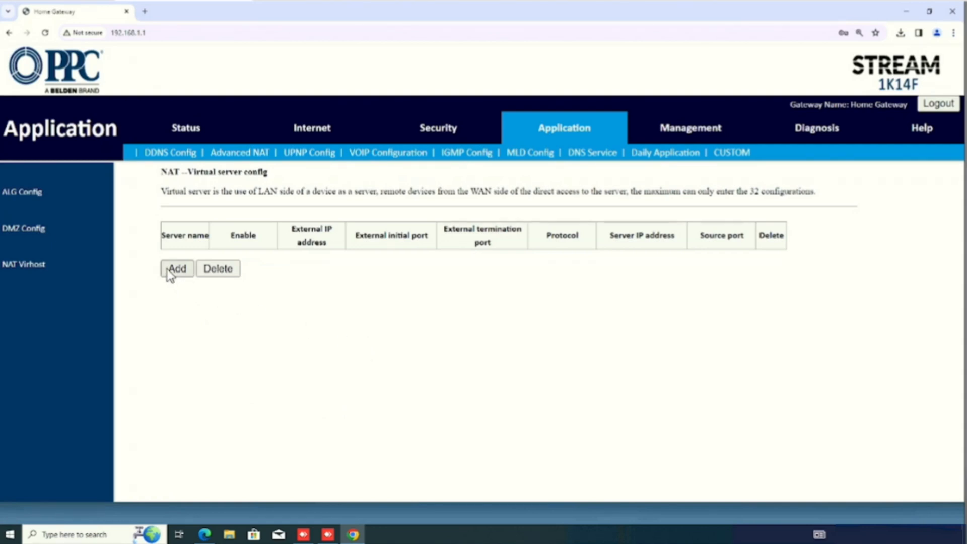
{"action": "left_click", "coordinate": [177, 268]}
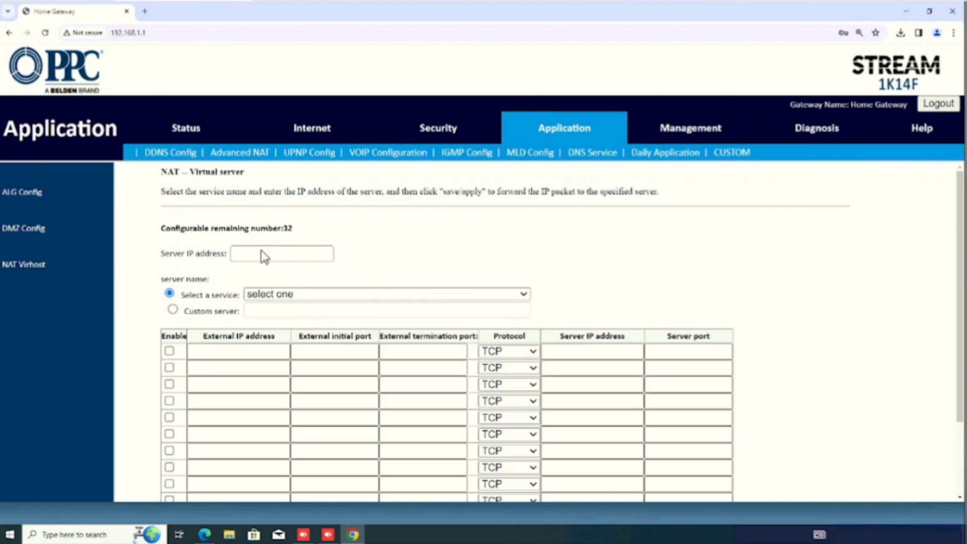
{"action": "left_click", "coordinate": [281, 253]}
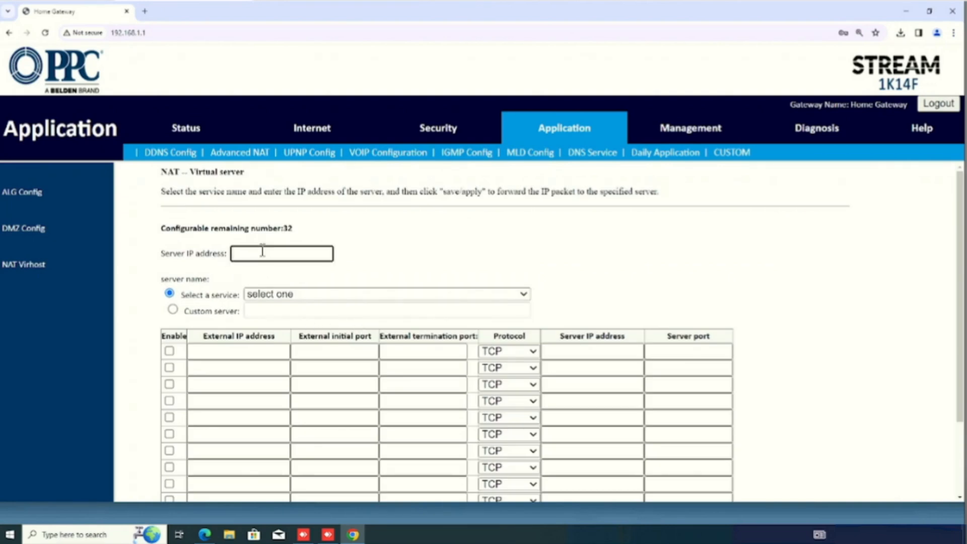
{"action": "type", "text": "192"}
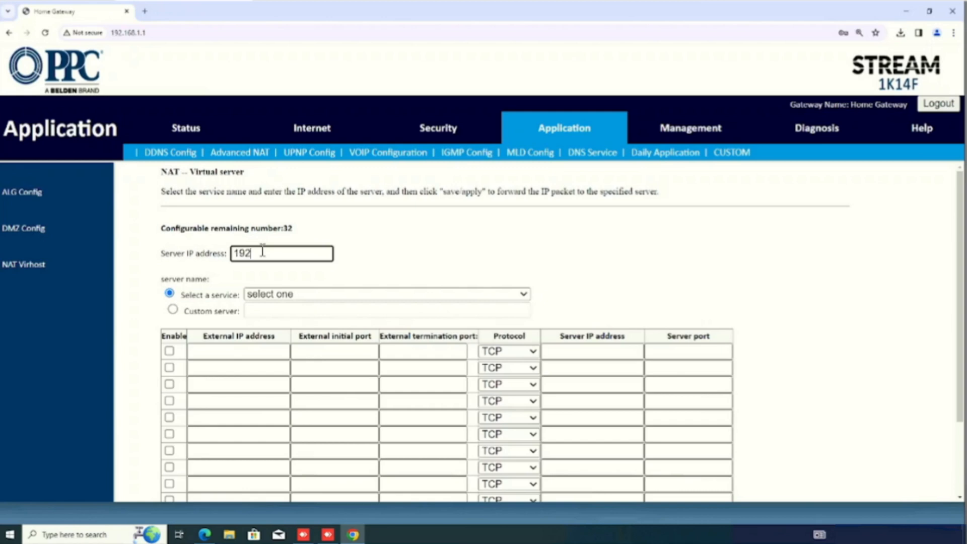
{"action": "type", "text": ".168.1."}
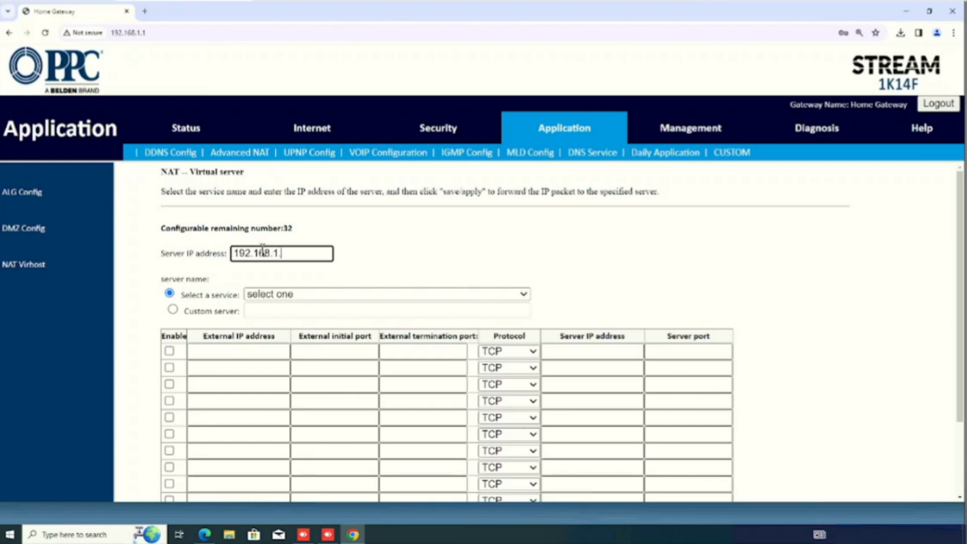
{"action": "type", "text": "7"}
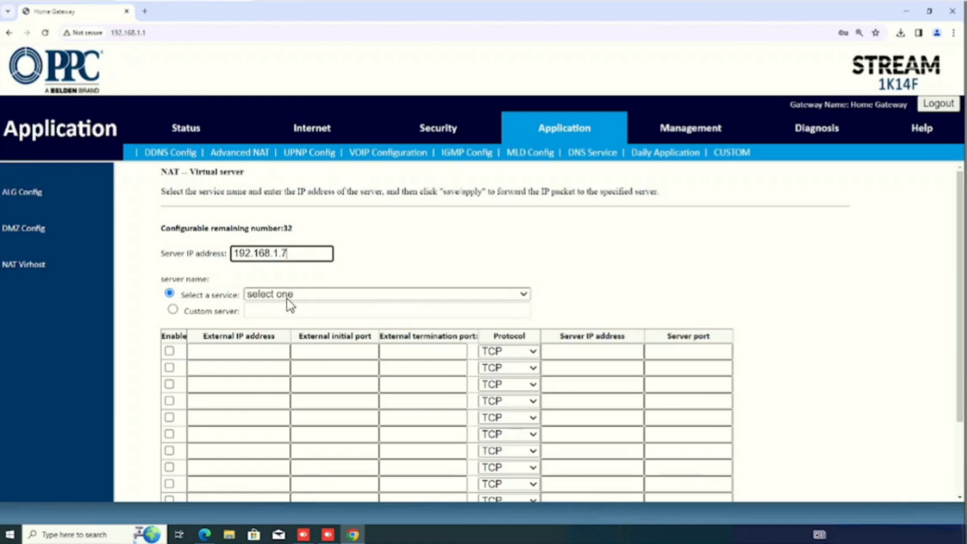
{"action": "left_click", "coordinate": [386, 294]}
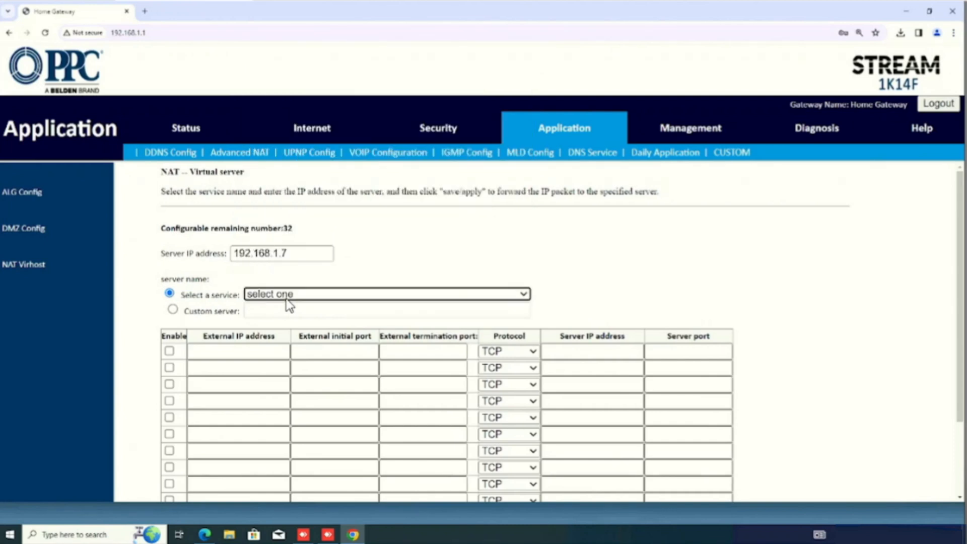
{"action": "mouse_move", "coordinate": [171, 312]}
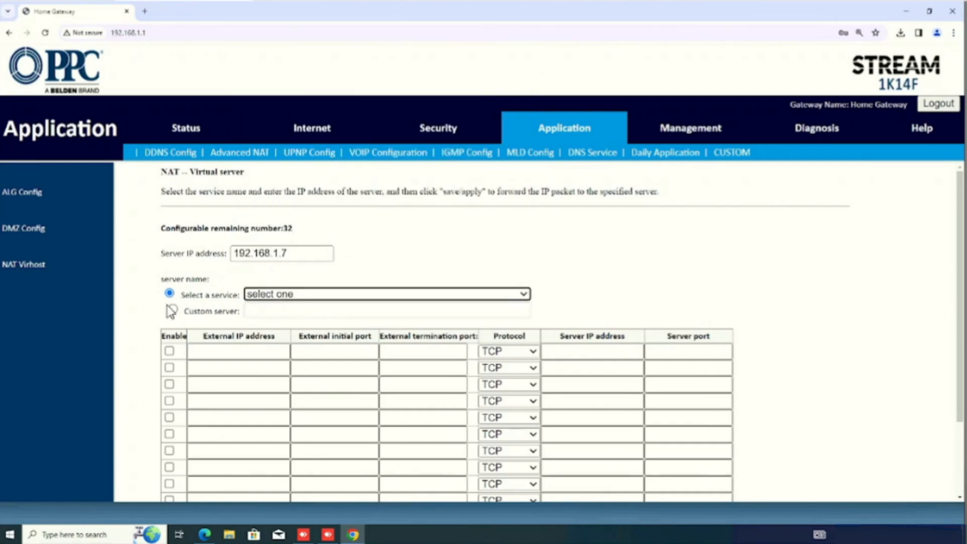
- Choose Custom server named 'test' and enable the first rule row
{"action": "left_click", "coordinate": [170, 311]}
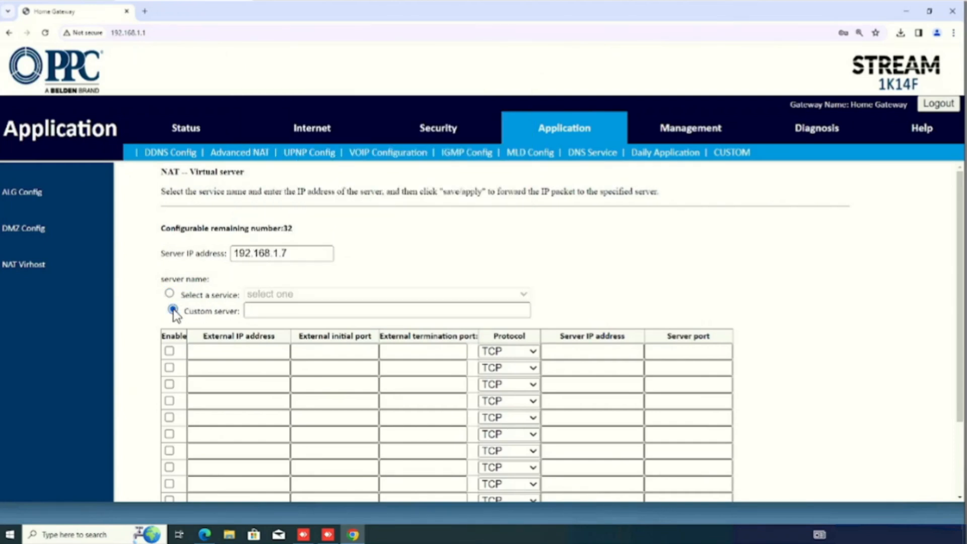
{"action": "left_click", "coordinate": [172, 310]}
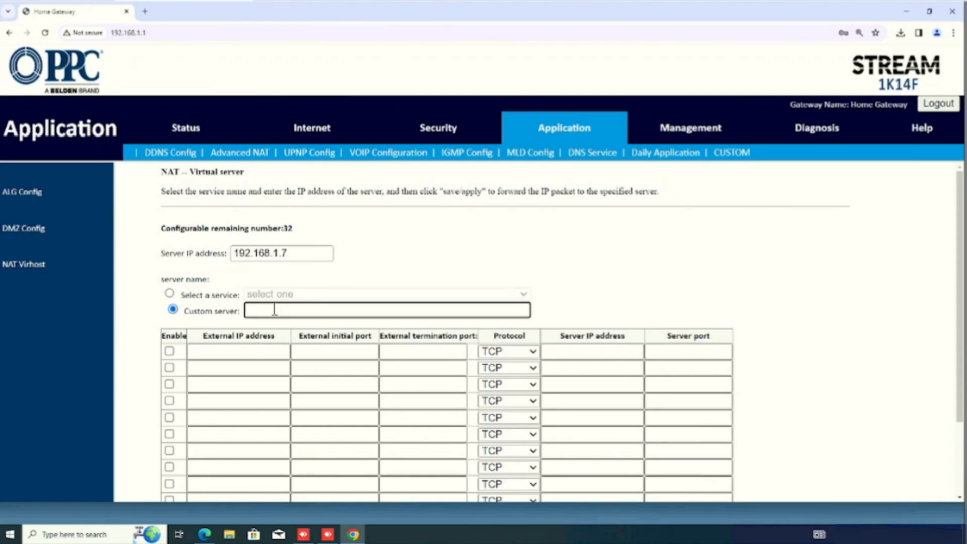
{"action": "type", "text": "1"}
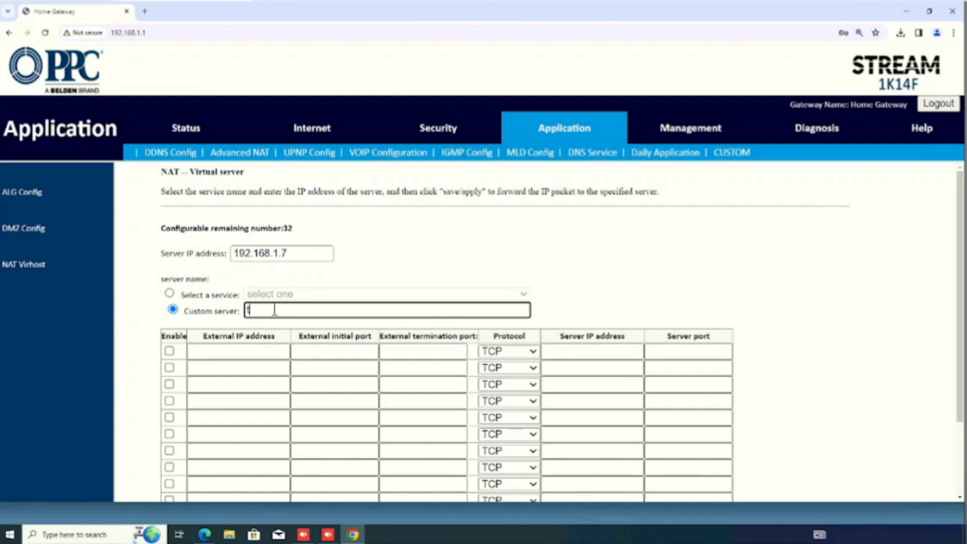
{"action": "type", "text": "test"}
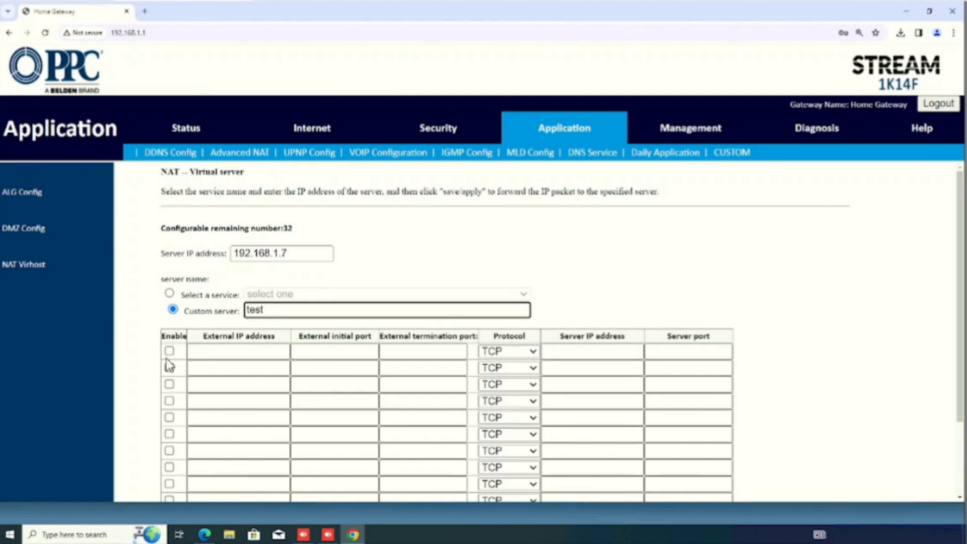
{"action": "left_click", "coordinate": [169, 350]}
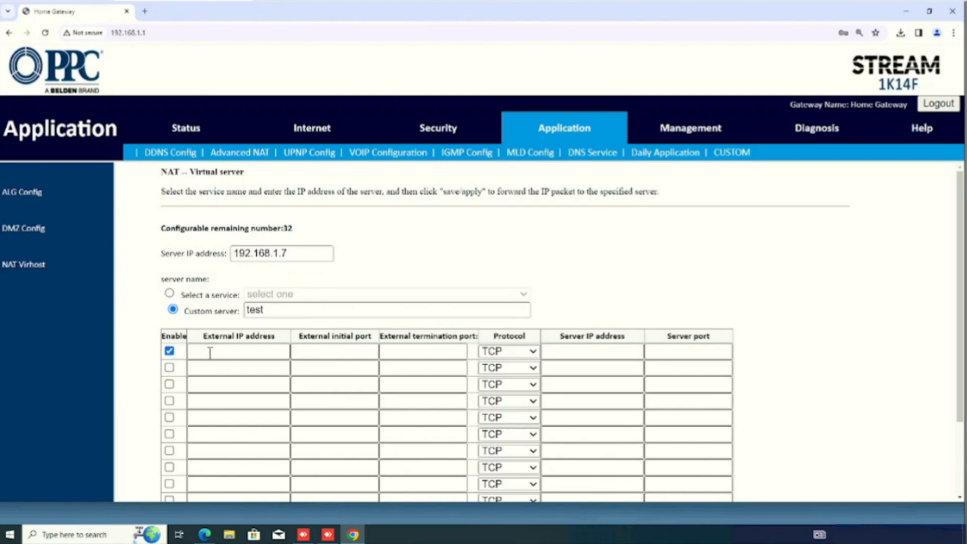
- Set external ports 8080-8080, protocol TCP, server 192.168.1.7 and internal port 8080
{"action": "left_click", "coordinate": [335, 351]}
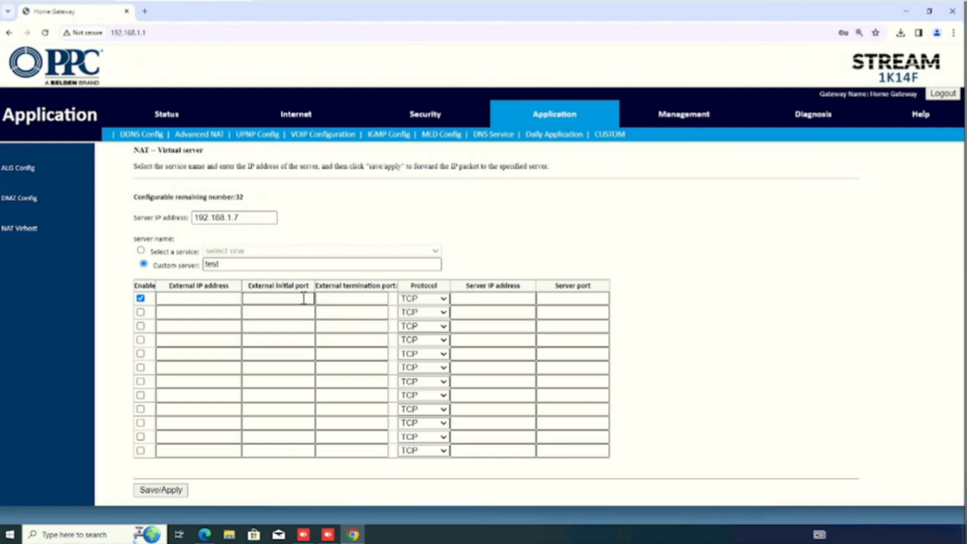
{"action": "type", "text": "80"}
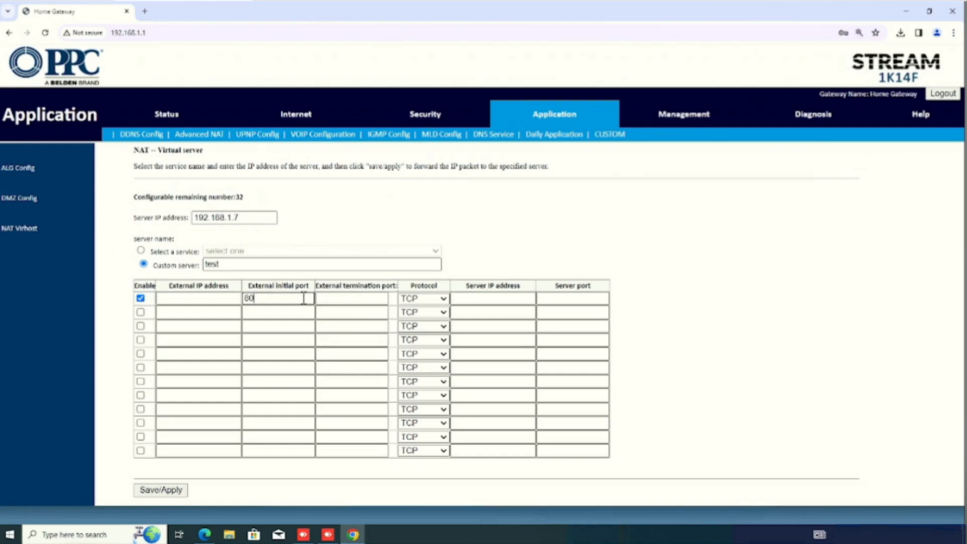
{"action": "left_click", "coordinate": [352, 298]}
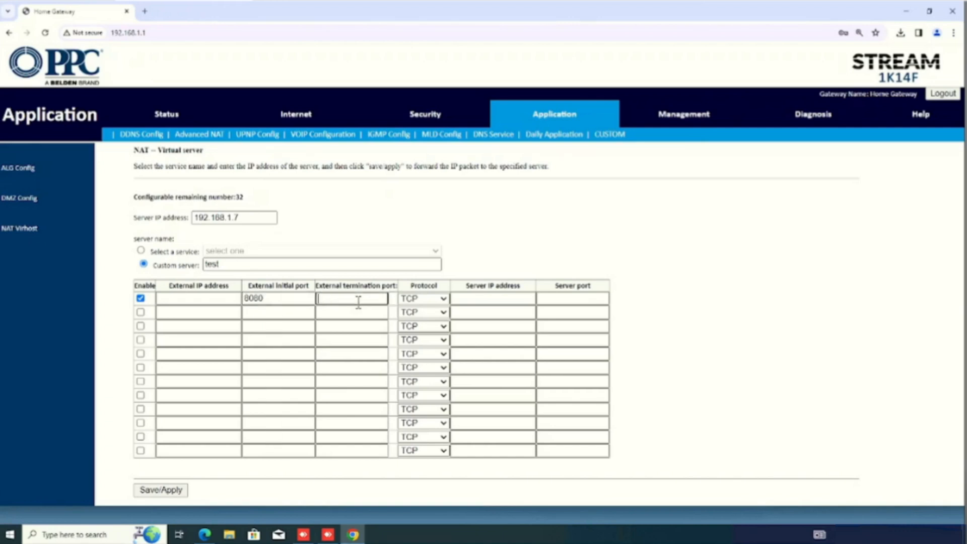
{"action": "type", "text": "8080"}
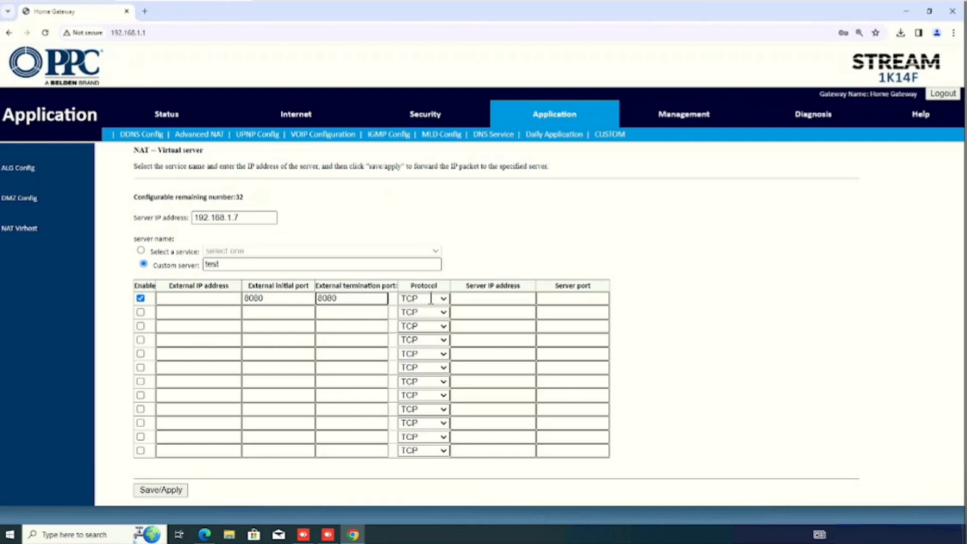
{"action": "left_click", "coordinate": [423, 298]}
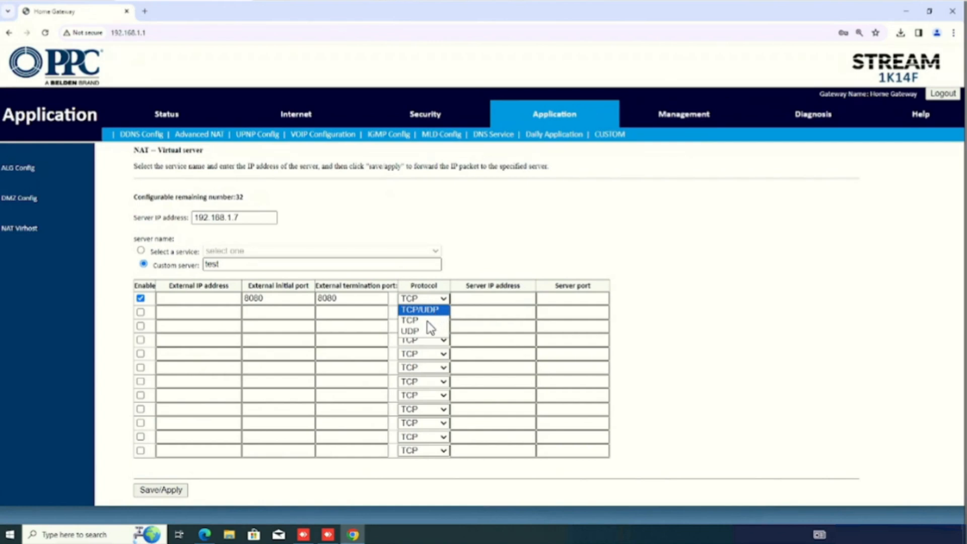
{"action": "mouse_move", "coordinate": [423, 320]}
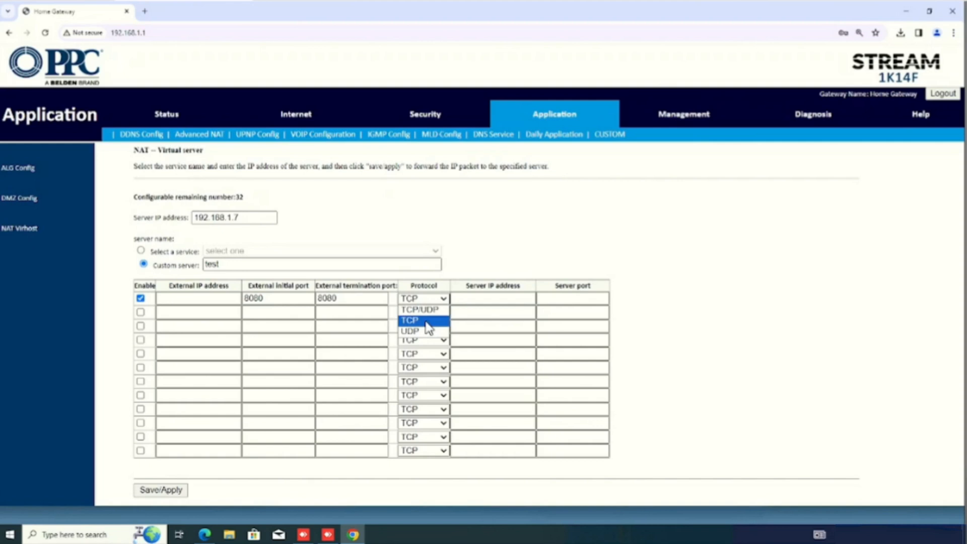
{"action": "left_click", "coordinate": [409, 320]}
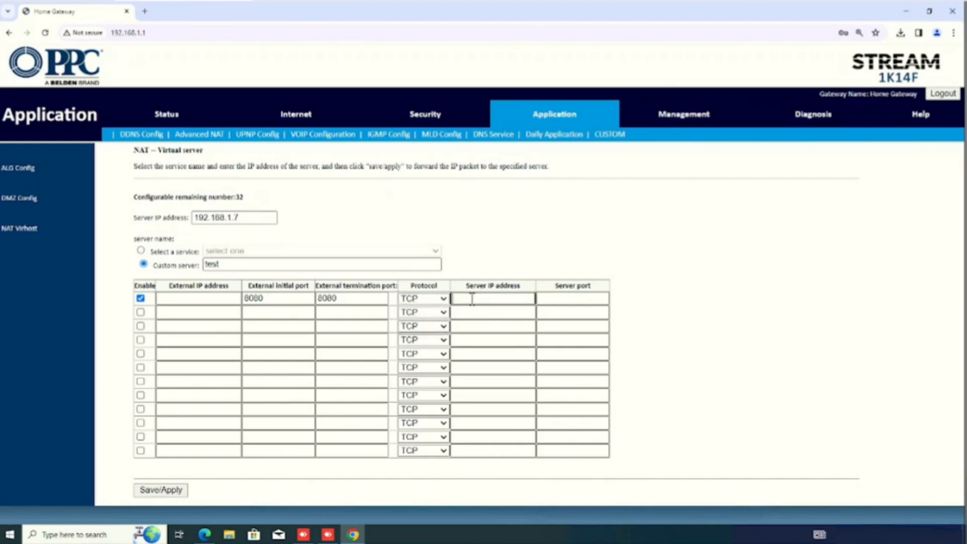
{"action": "type", "text": "192.168.1.7"}
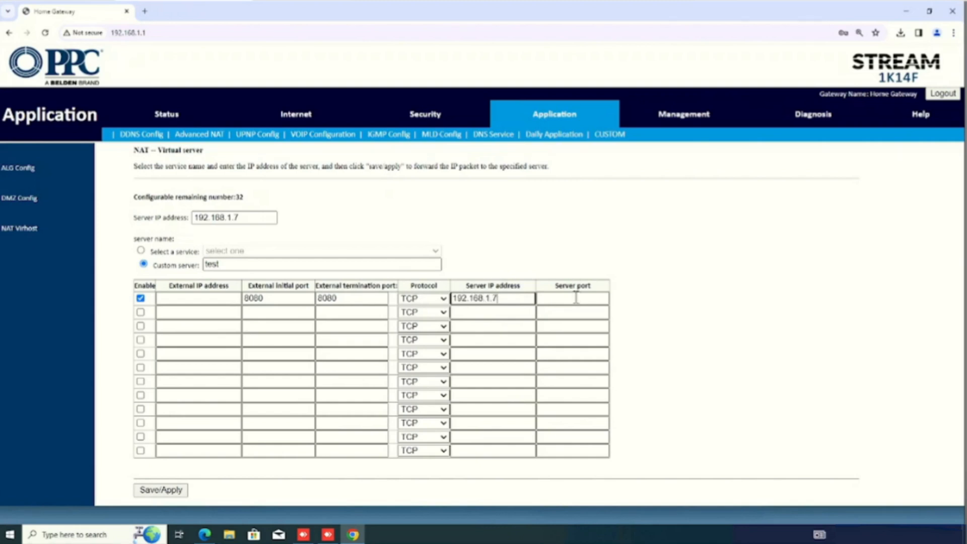
{"action": "left_click", "coordinate": [572, 298]}
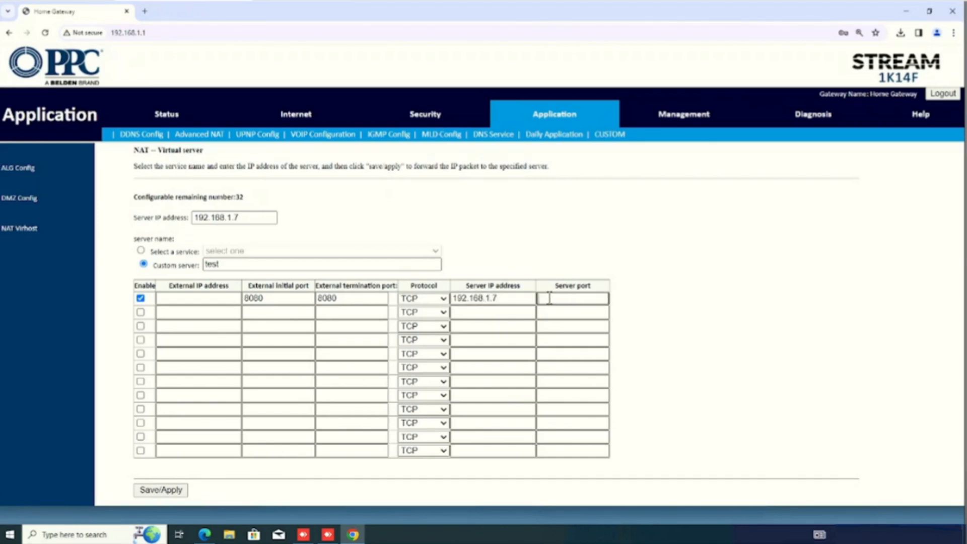
{"action": "type", "text": "8080"}
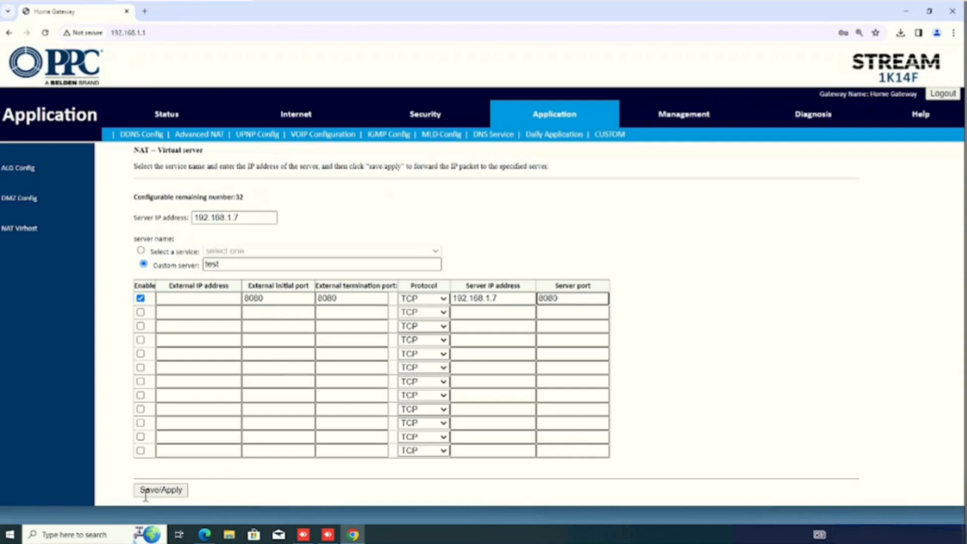
- Save/Apply the 'test' rule so it lists as TCP 8080 to 192.168.1.7:8080
{"action": "left_click", "coordinate": [160, 490]}
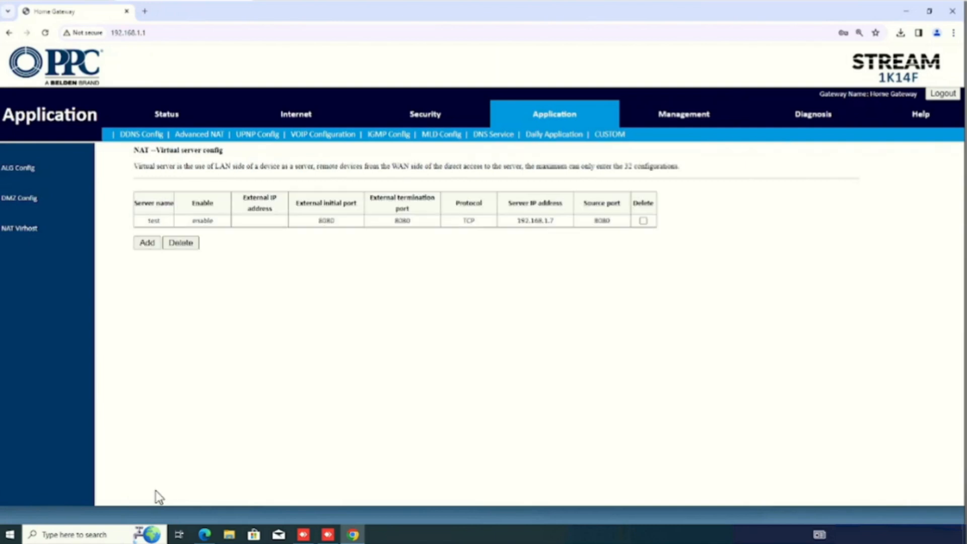
{"action": "mouse_move", "coordinate": [494, 399]}
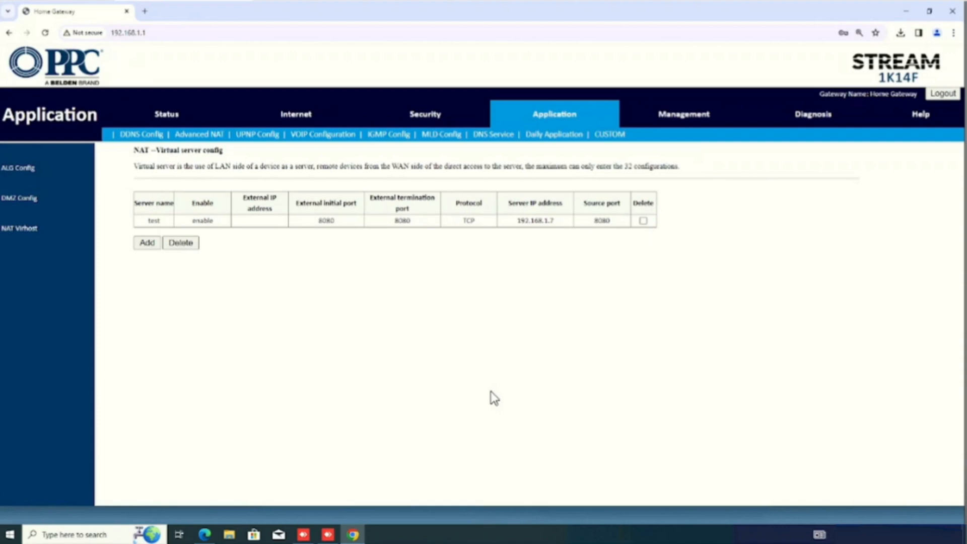
{"action": "mouse_move", "coordinate": [734, 361]}
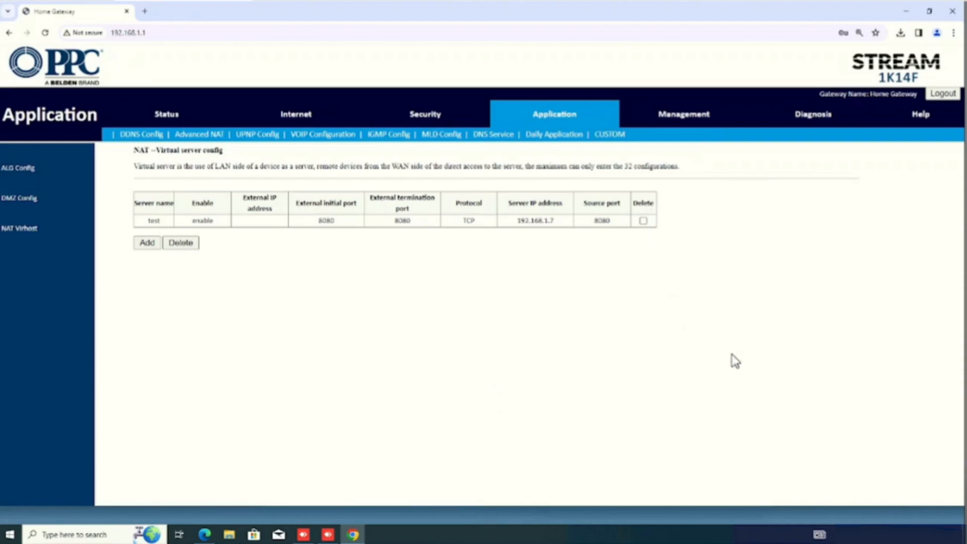
- Delete the 'test' forwarding rule so the virtual server list is empty
{"action": "left_click", "coordinate": [643, 220]}
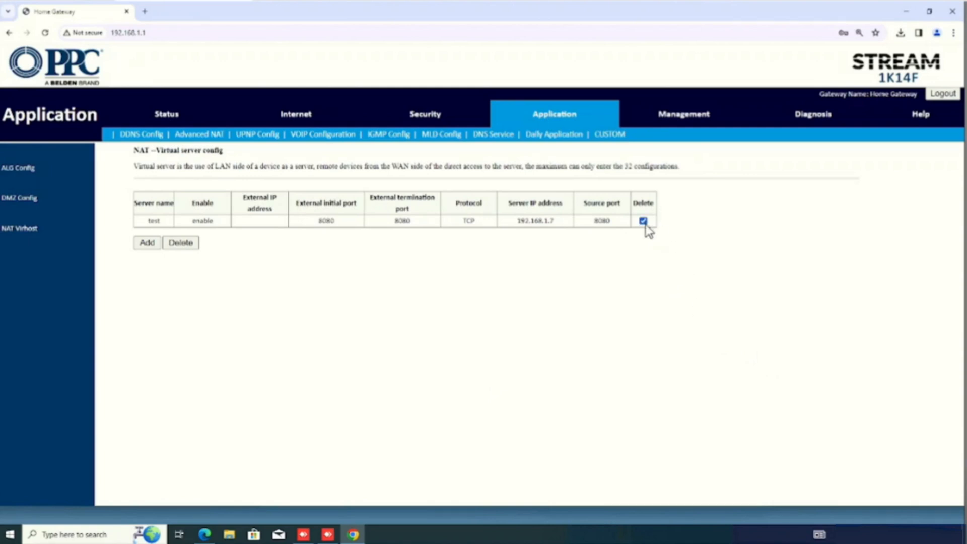
{"action": "left_click", "coordinate": [180, 243]}
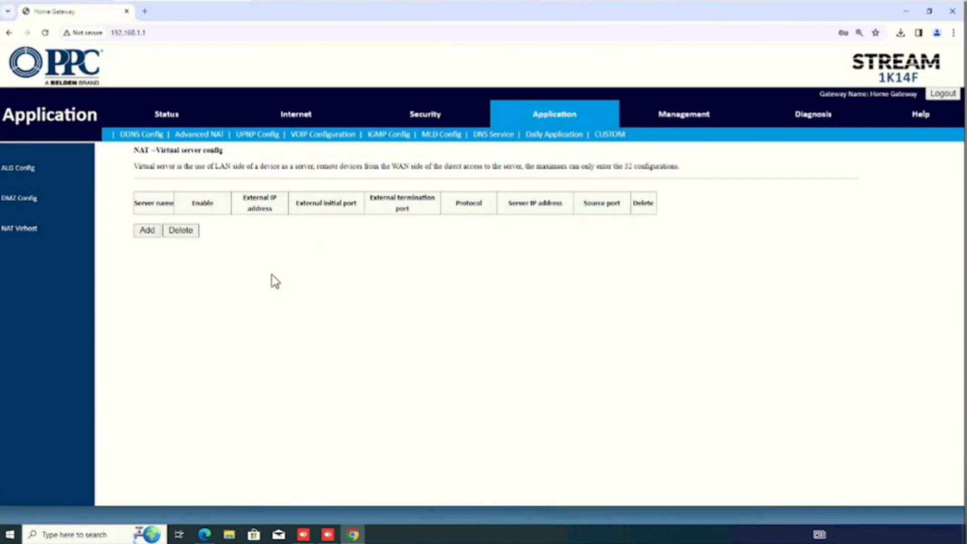
{"action": "mouse_move", "coordinate": [386, 284]}
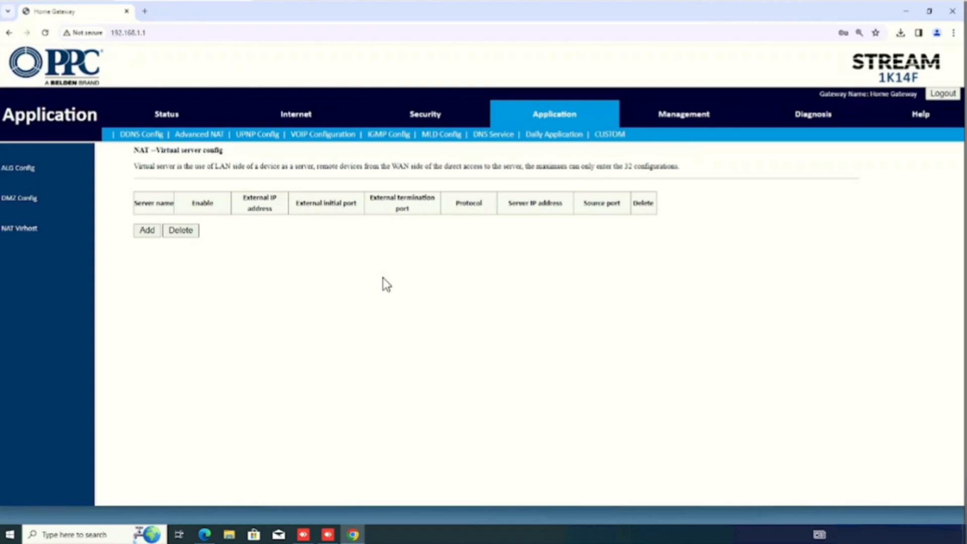